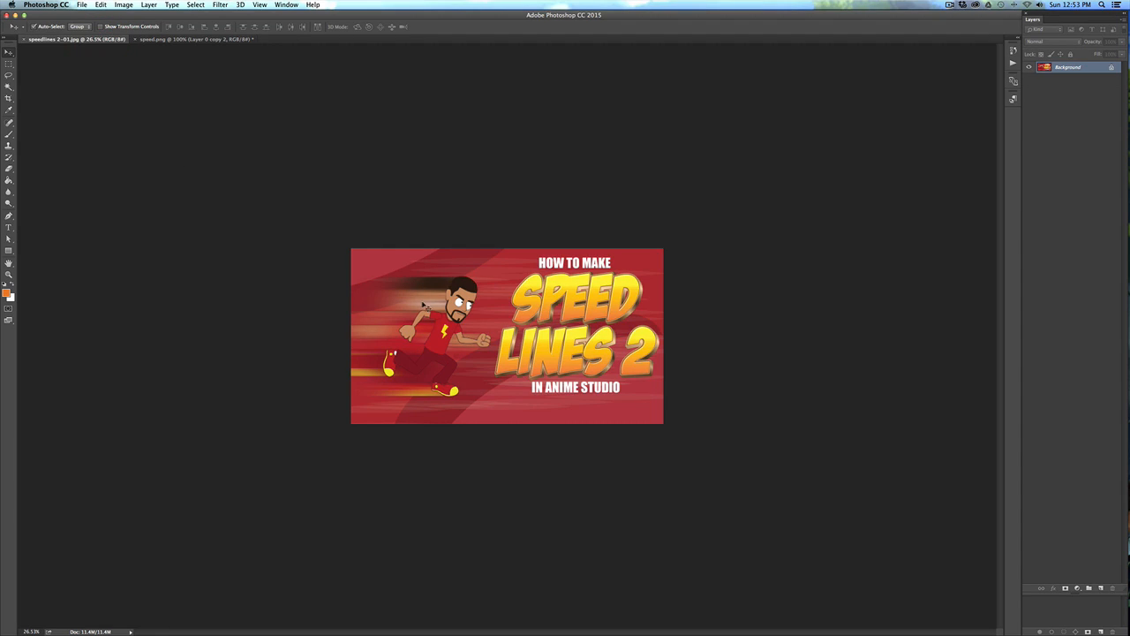
pyautogui.moveTo(424, 401)
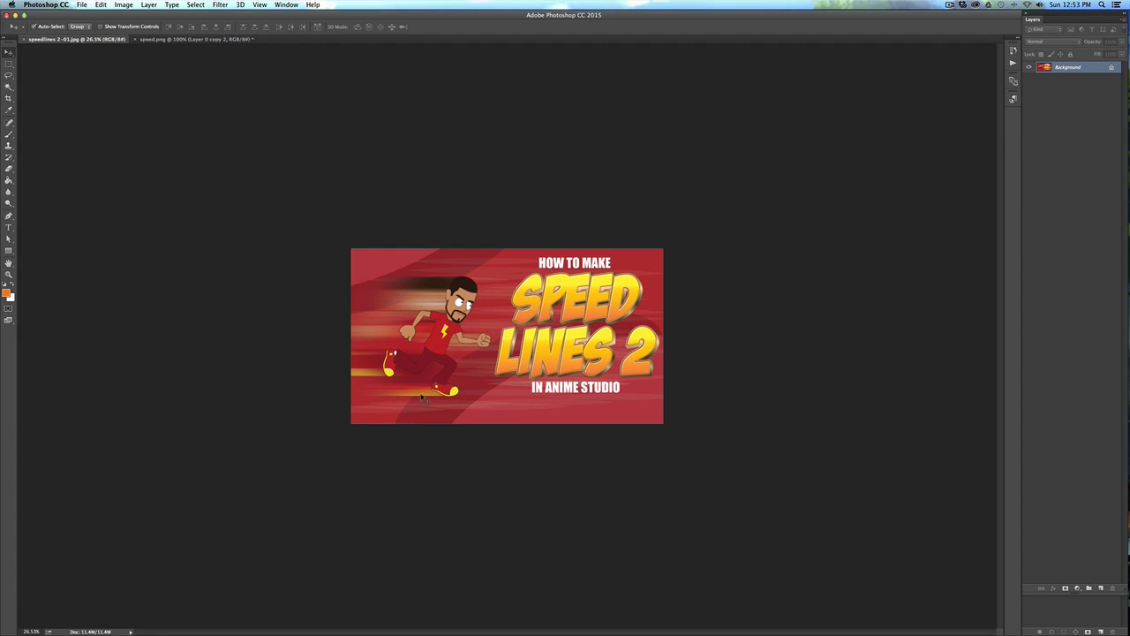
# - Reveal the red background layer of the character document and lower its Lightness via Hue/Saturation
pyautogui.click(185, 38)
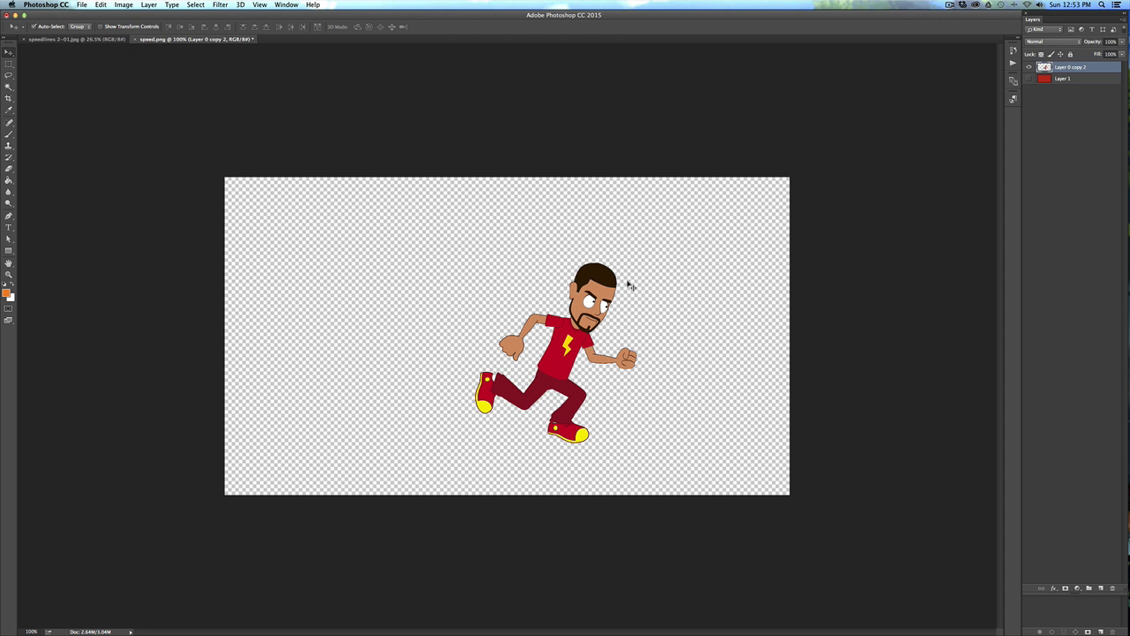
pyautogui.moveTo(721, 289)
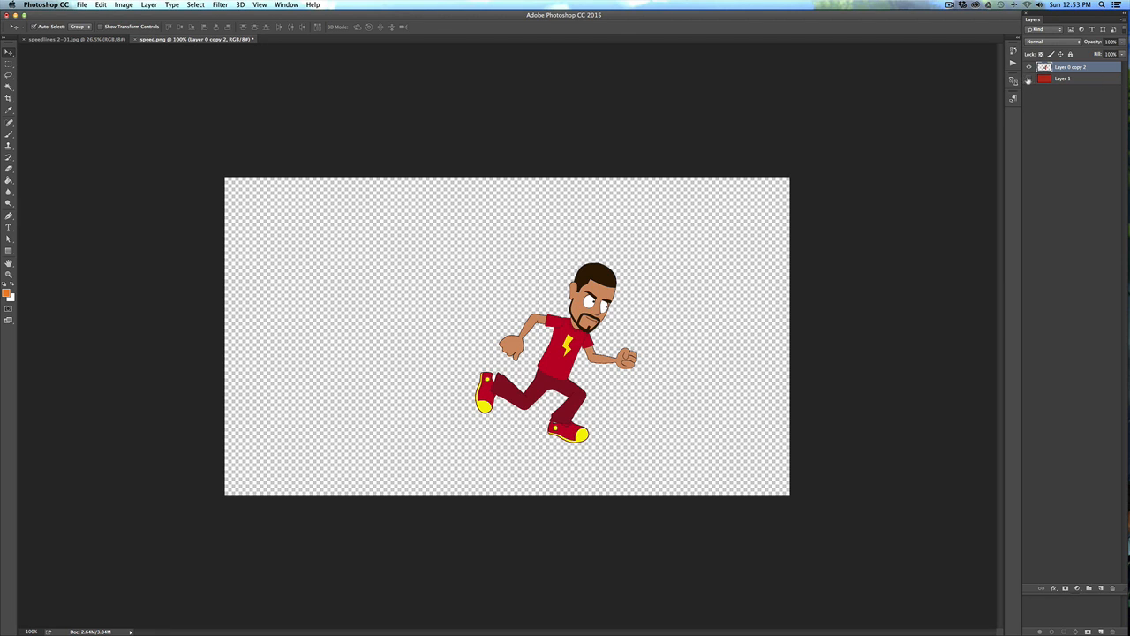
pyautogui.click(1025, 77)
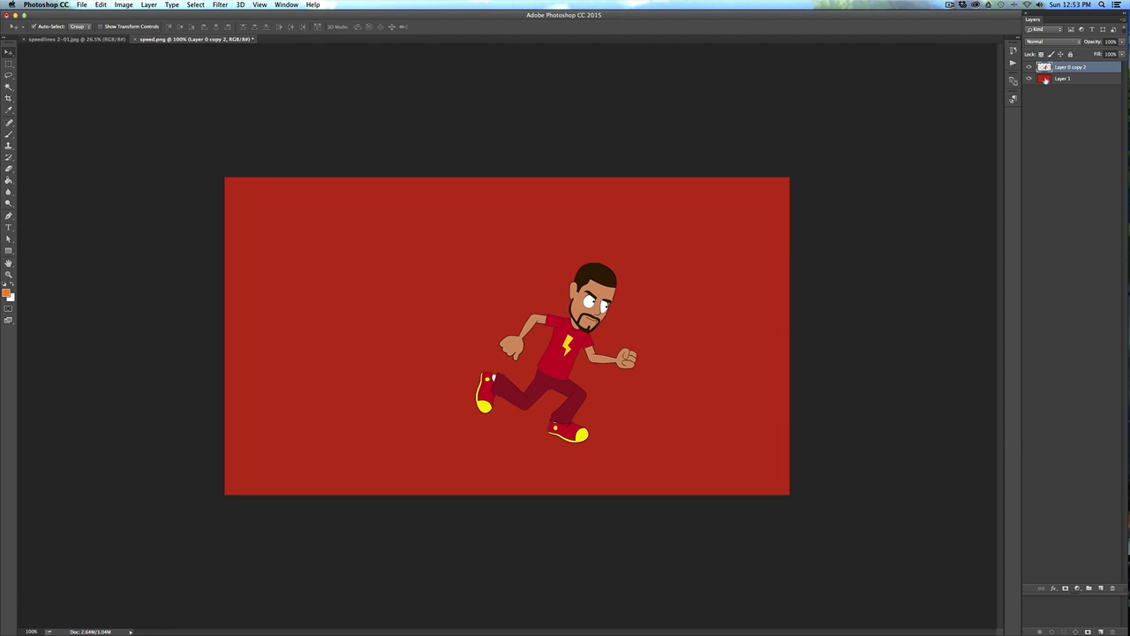
pyautogui.press('cmd+u')
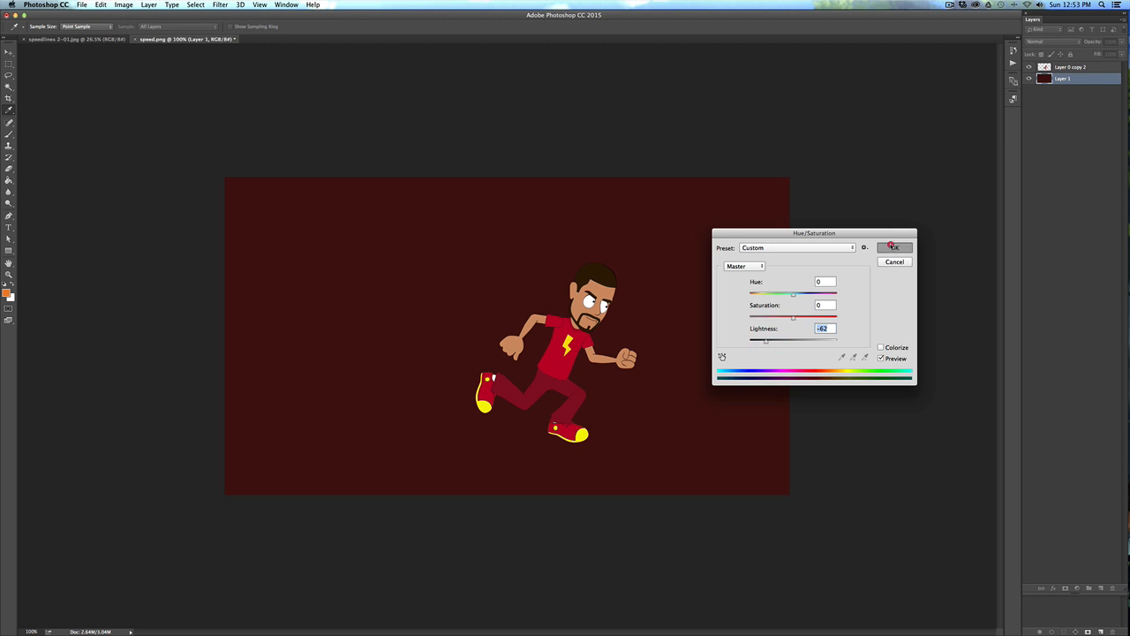
# - Confirm the darker background, then give the duplicated character layer a horizontal Motion Blur
pyautogui.click(894, 247)
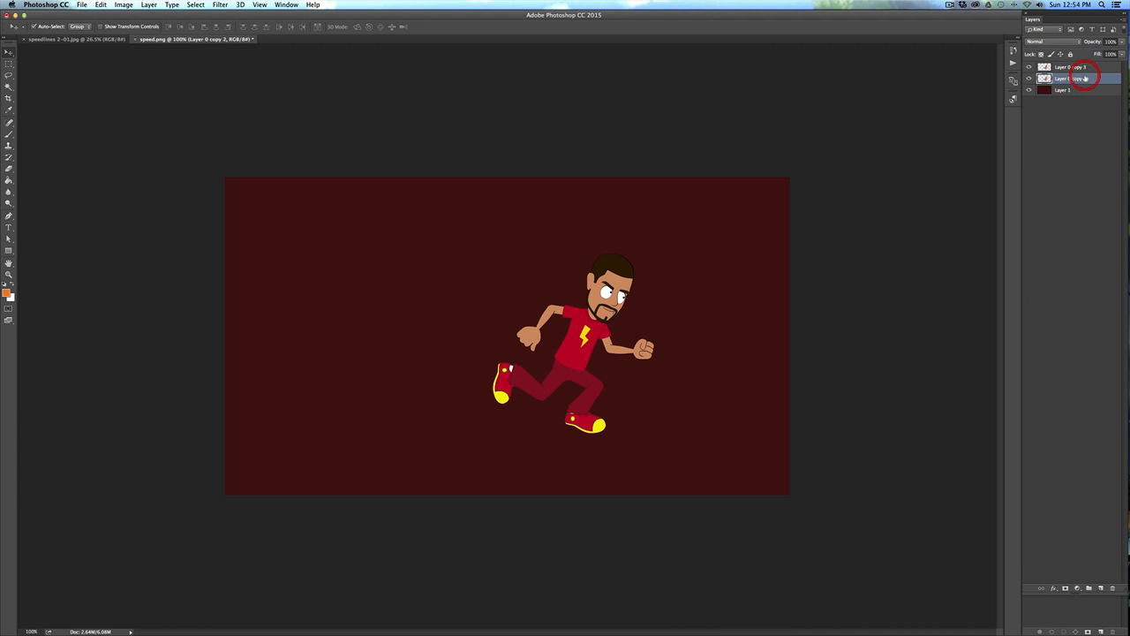
pyautogui.click(194, 5)
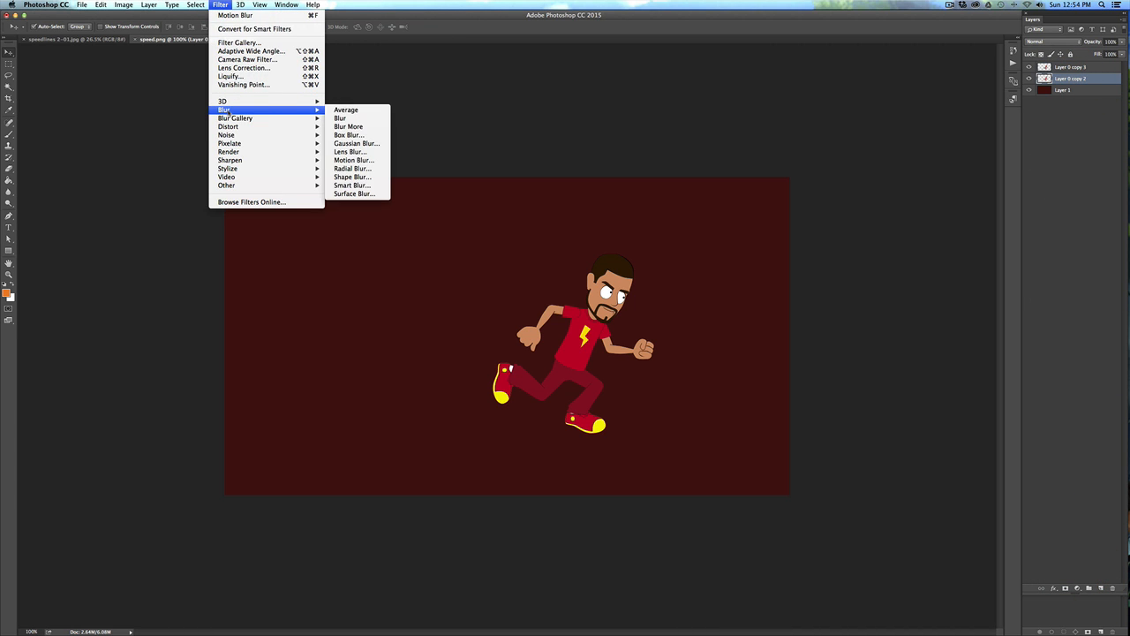
pyautogui.click(349, 159)
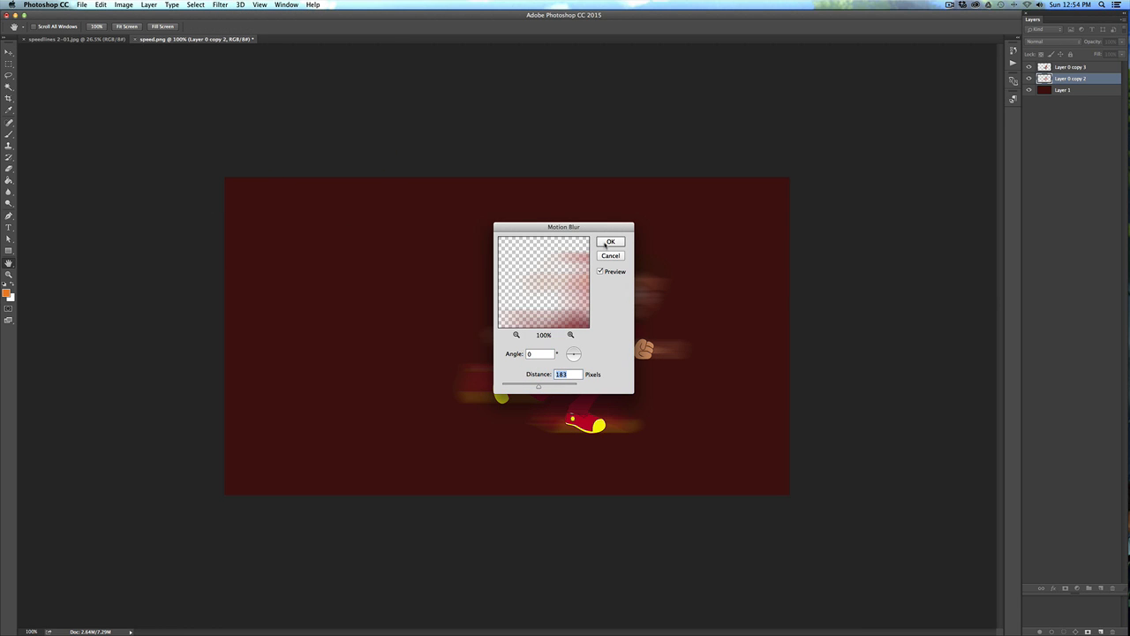
pyautogui.click(611, 240)
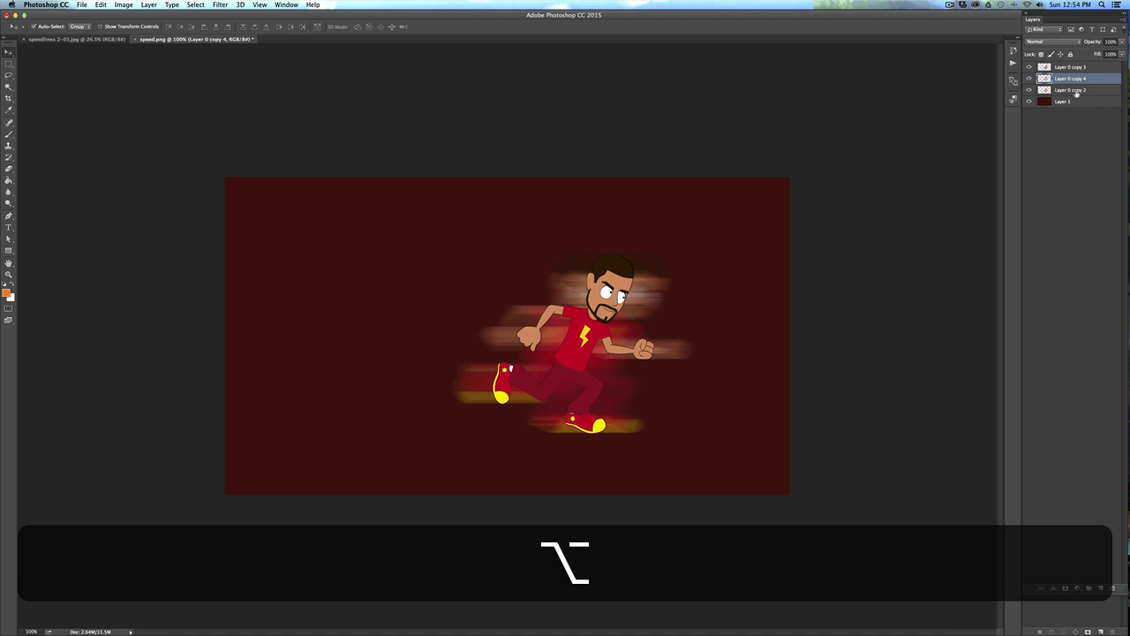
# - Duplicate the blurred layer into a stack, merge the copies and shift the trail behind the runner
pyautogui.click(1070, 90)
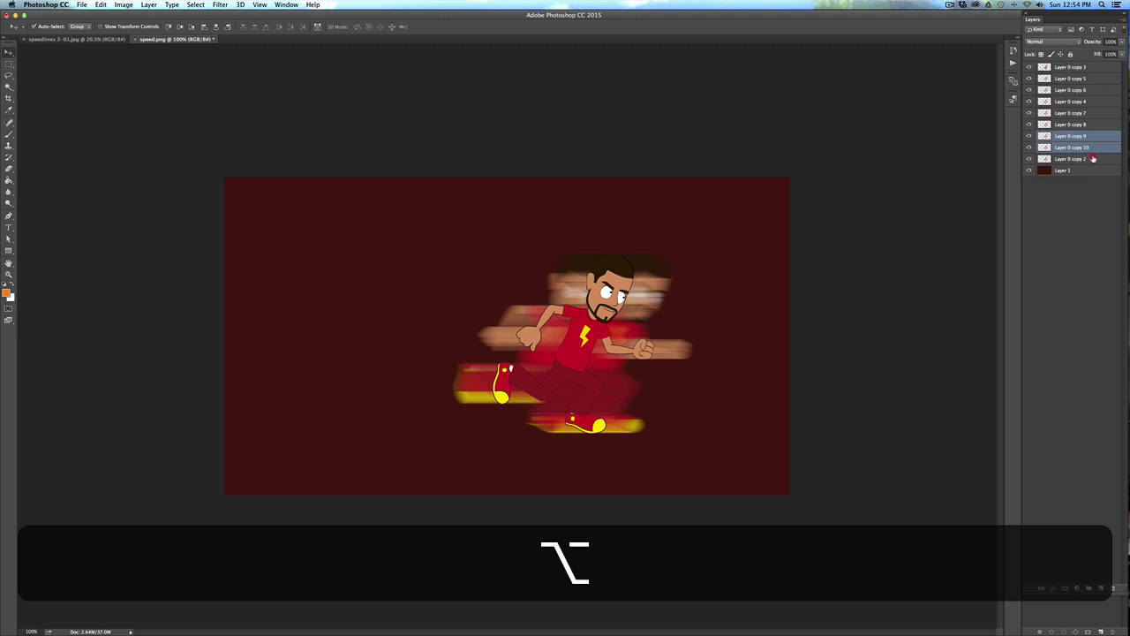
pyautogui.click(1074, 159)
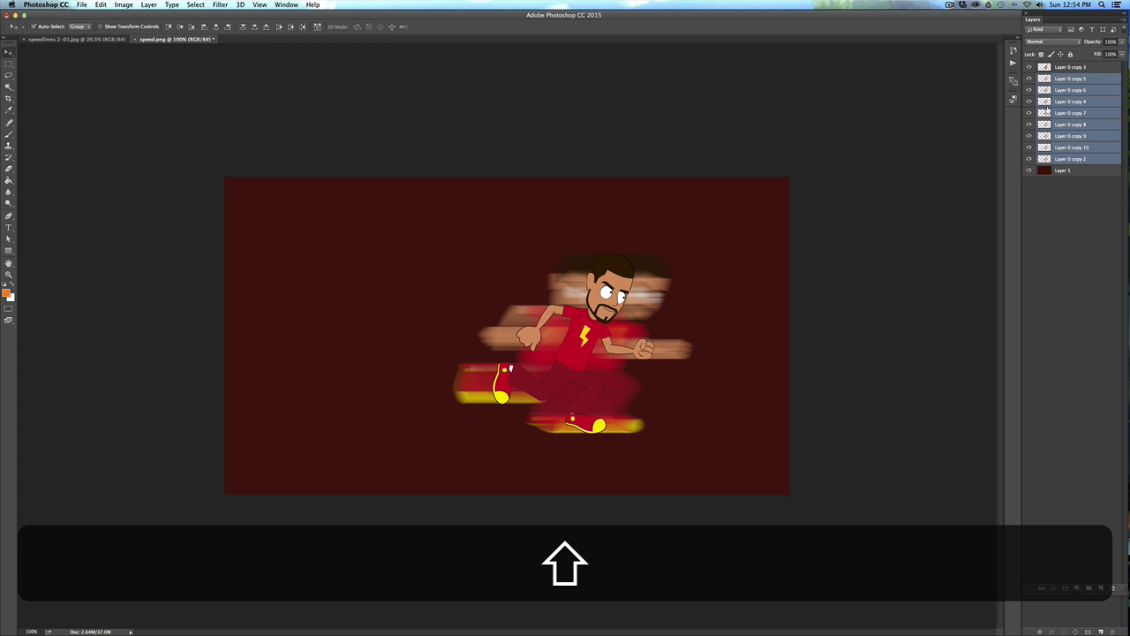
pyautogui.press('cmd+e')
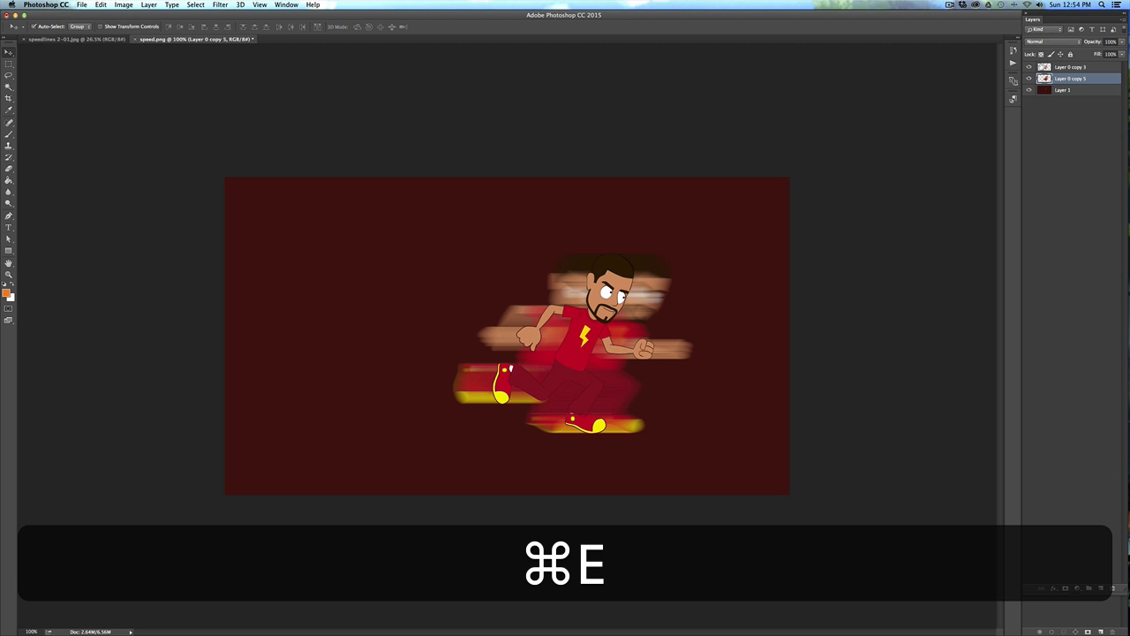
pyautogui.press('cmd+e')
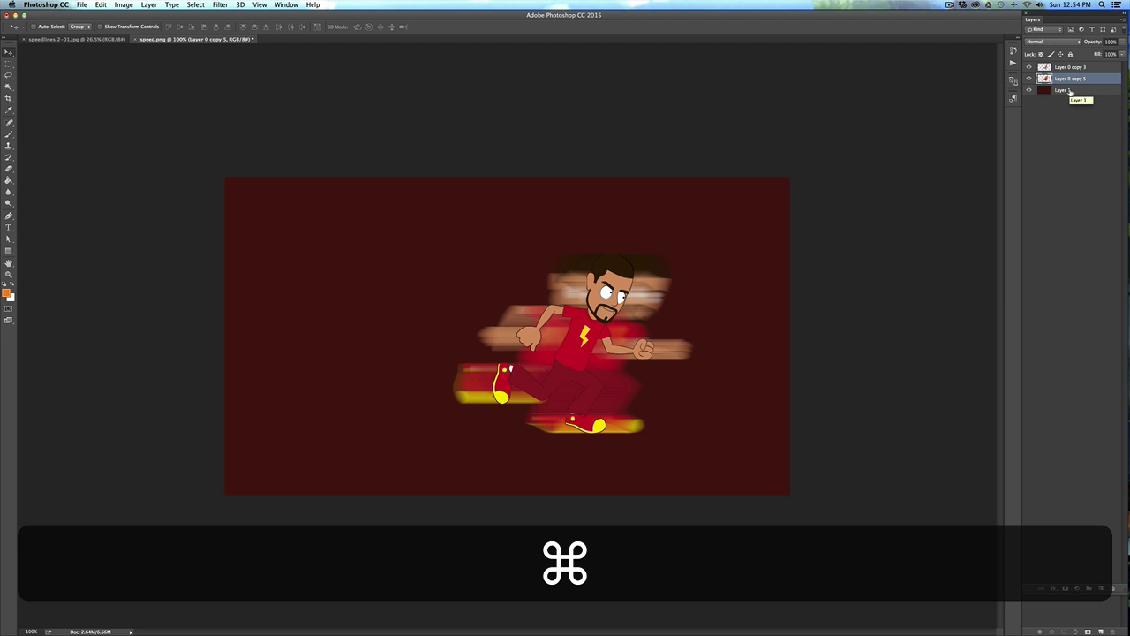
pyautogui.press('cmd+f')
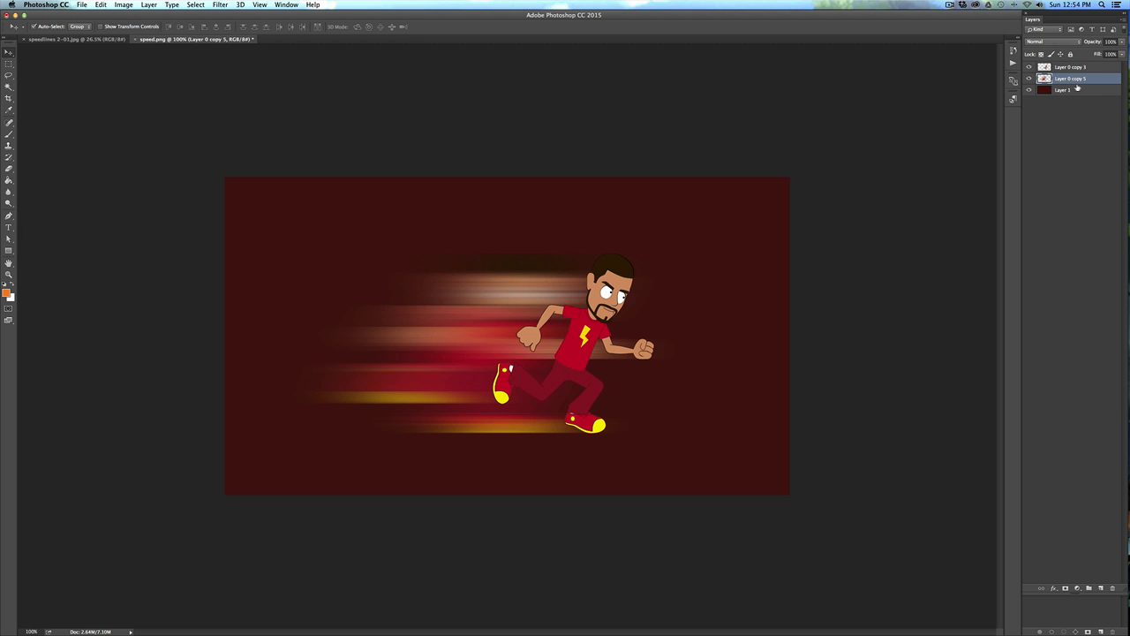
# - Set the top blurred layer's blend mode to Color Dodge so the streaks glow
pyautogui.click(1076, 67)
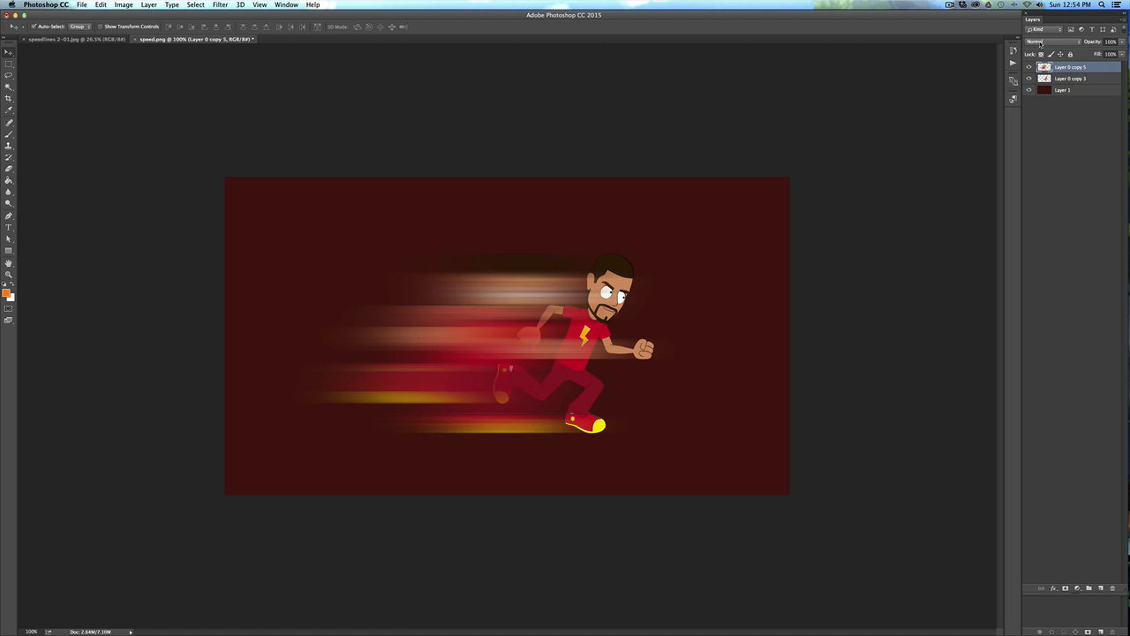
pyautogui.click(1045, 42)
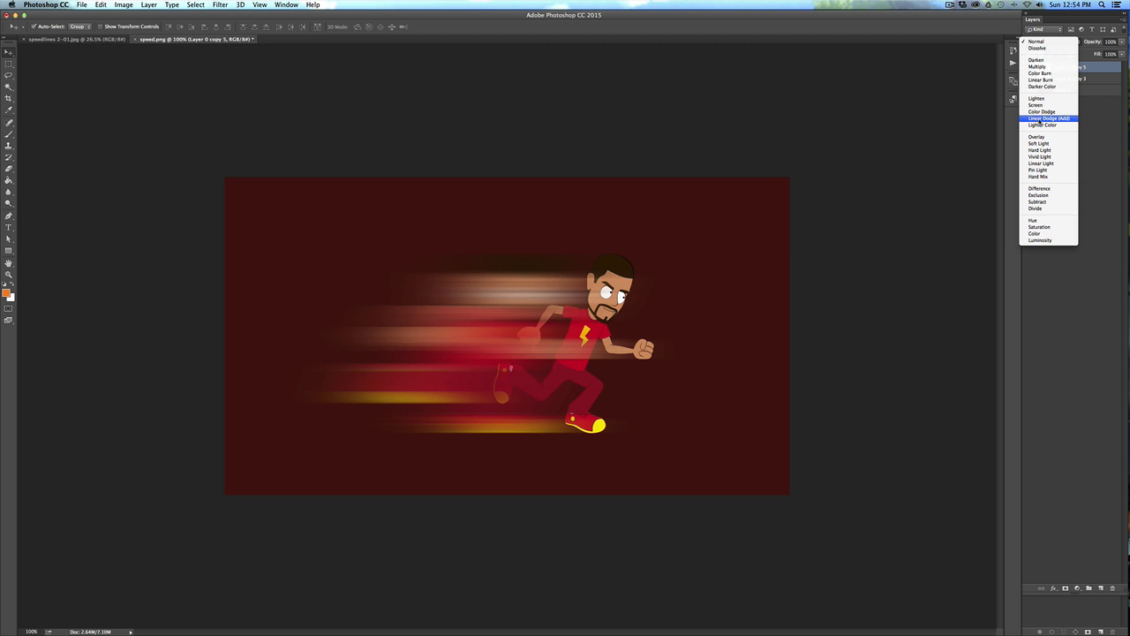
pyautogui.click(1044, 118)
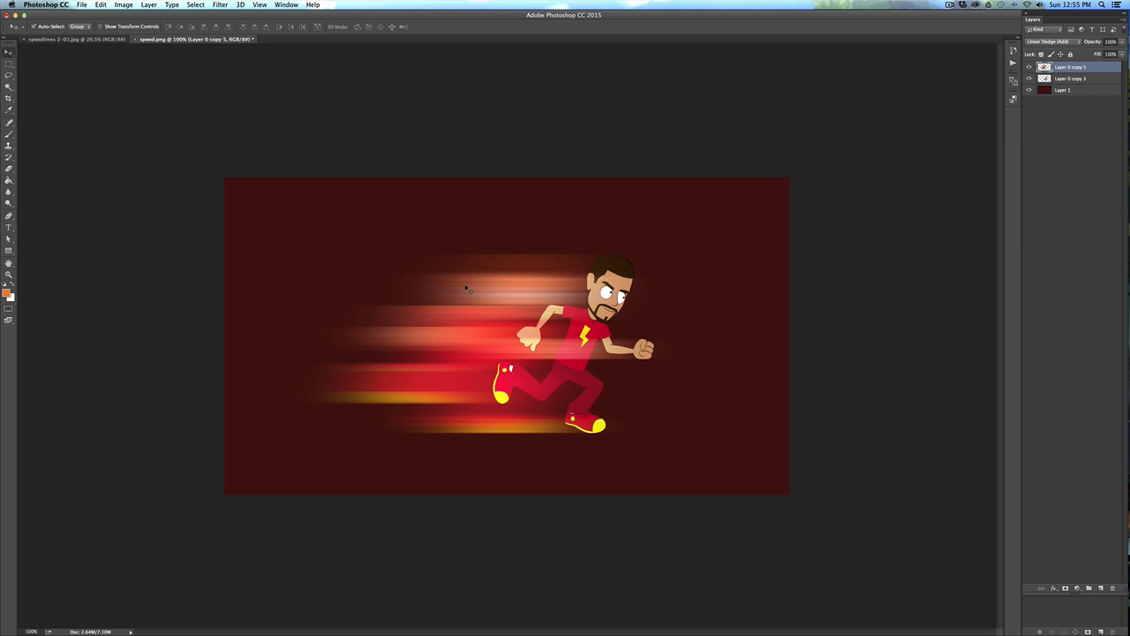
pyautogui.moveTo(427, 403)
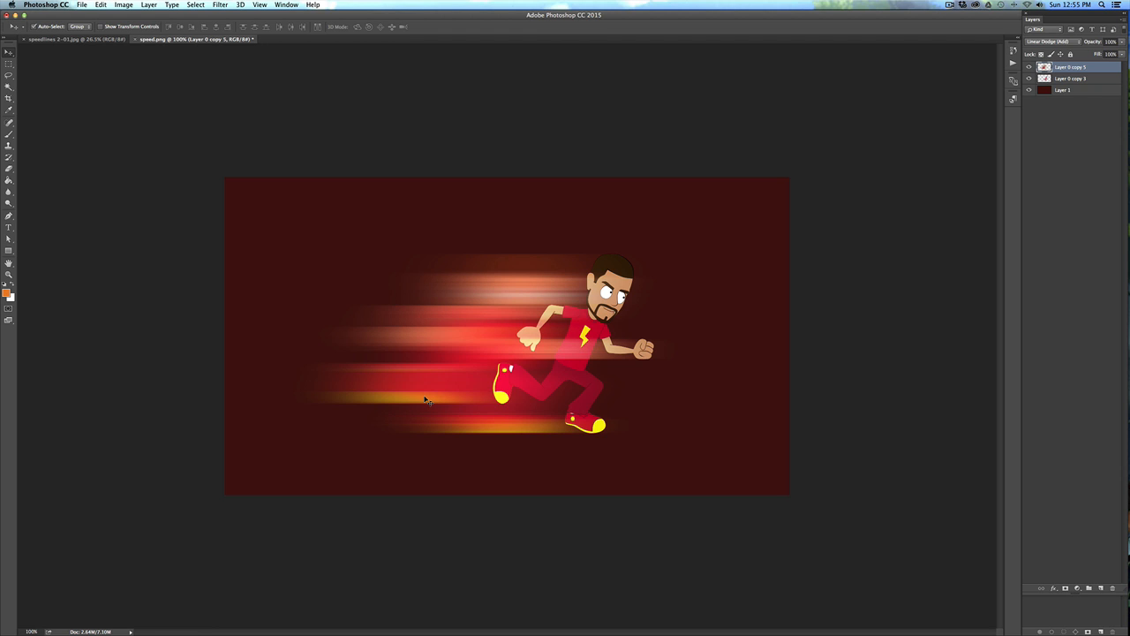
pyautogui.moveTo(124, 84)
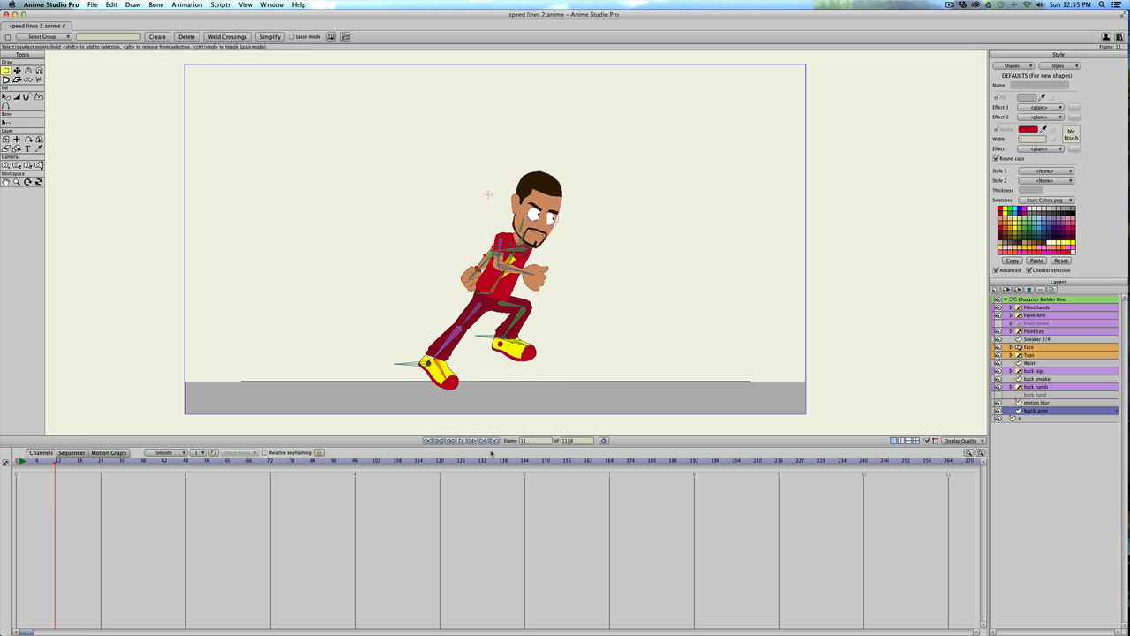
# - Rewind the timeline to frame 0 so the character shows his standing rest pose
pyautogui.click(459, 441)
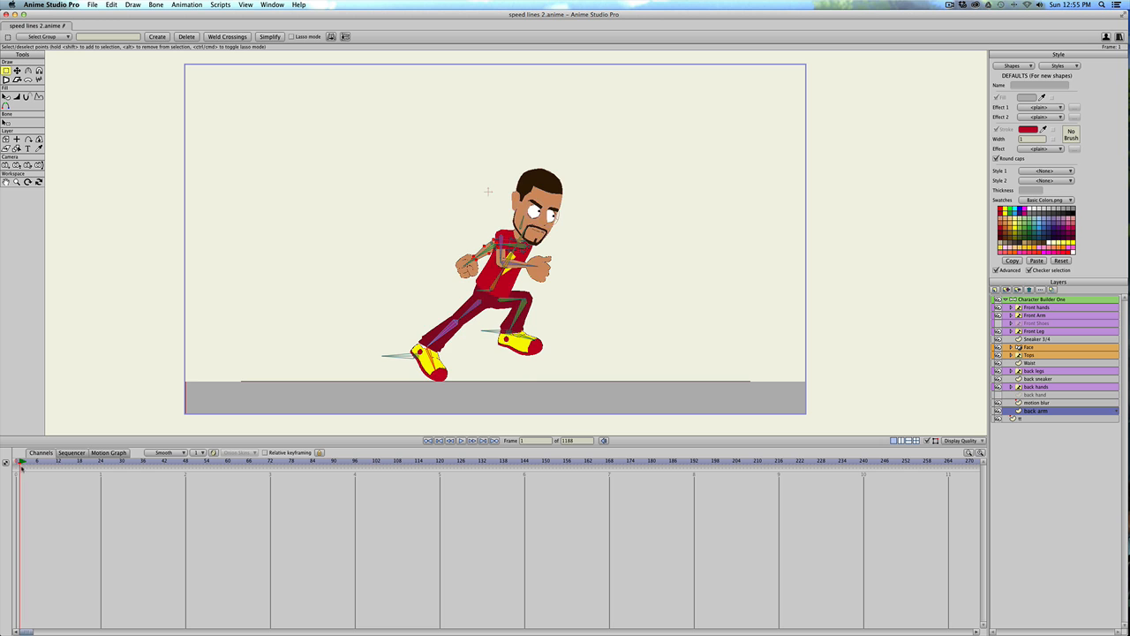
pyautogui.click(55, 473)
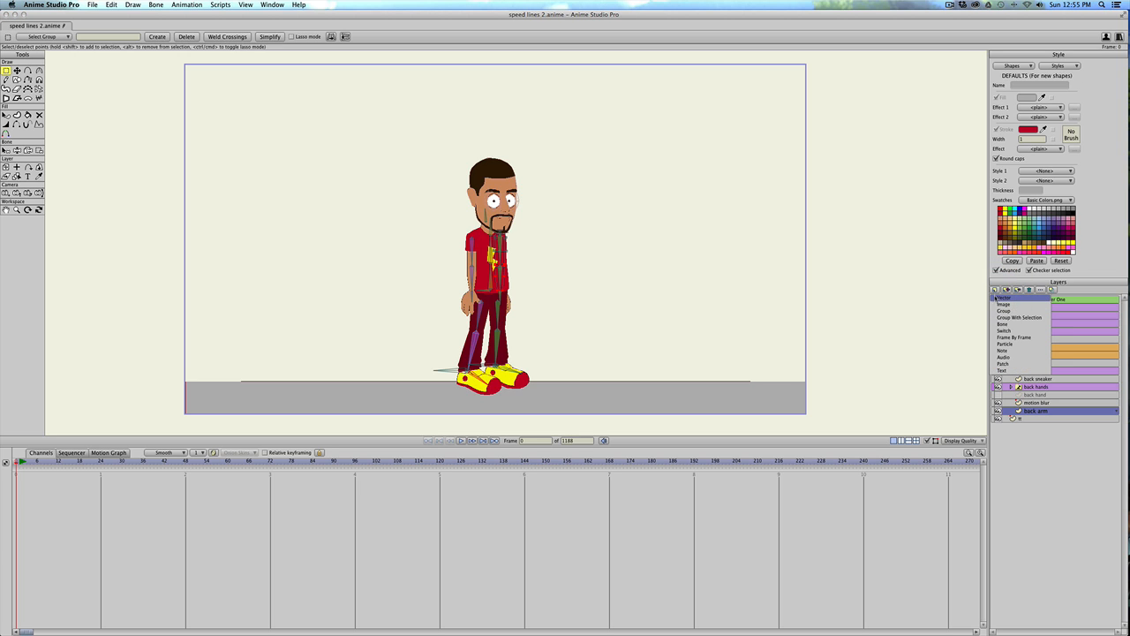
# - Add a new vector layer and draw a gray rectangle behind the standing character
pyautogui.click(996, 299)
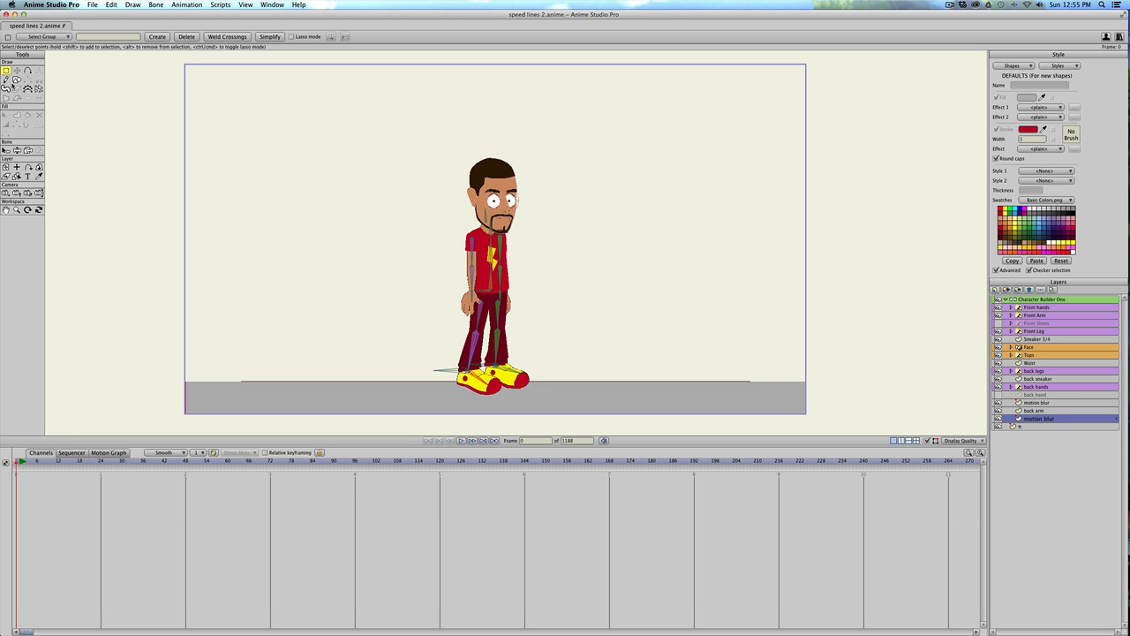
pyautogui.moveTo(21, 81)
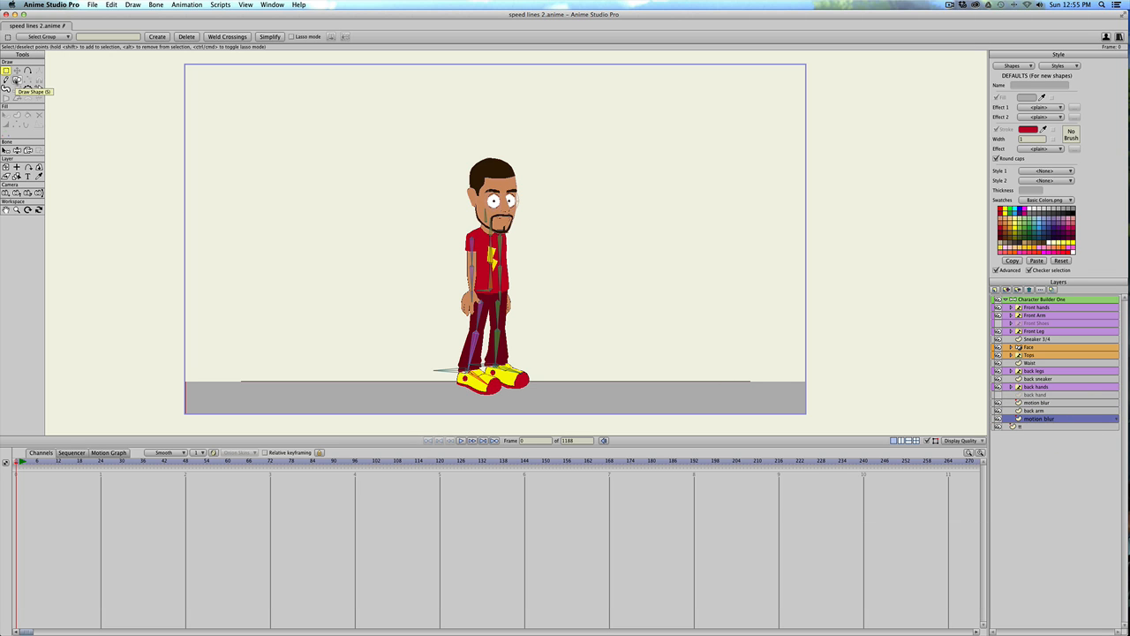
pyautogui.click(12, 74)
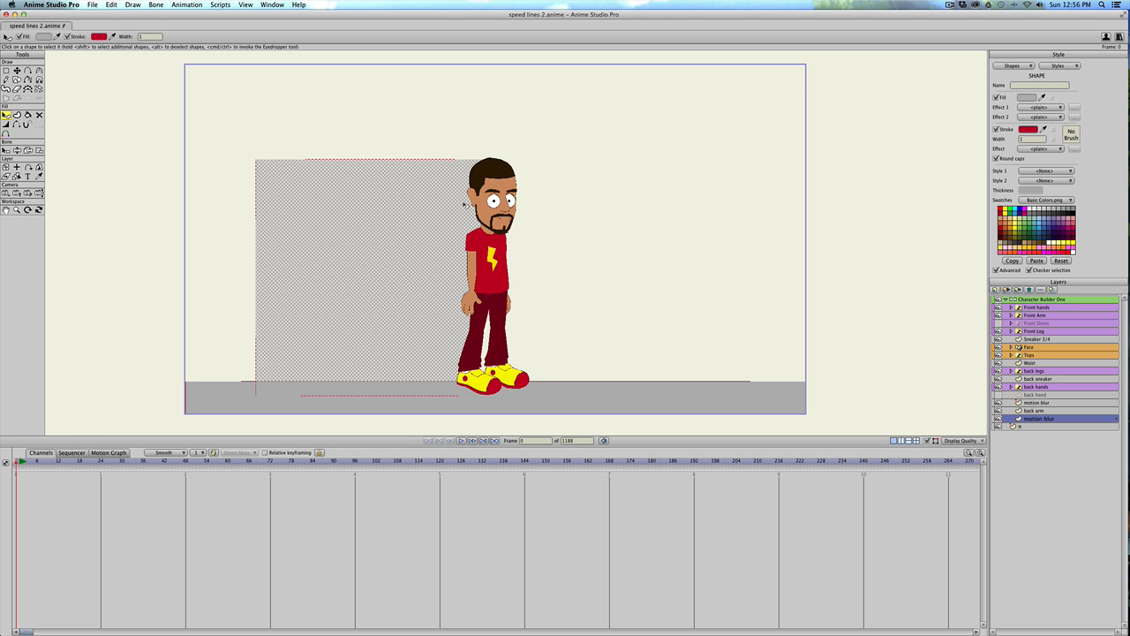
# - Give the rectangle a gradient fill and stretch the gradient across its full height
pyautogui.click(1070, 108)
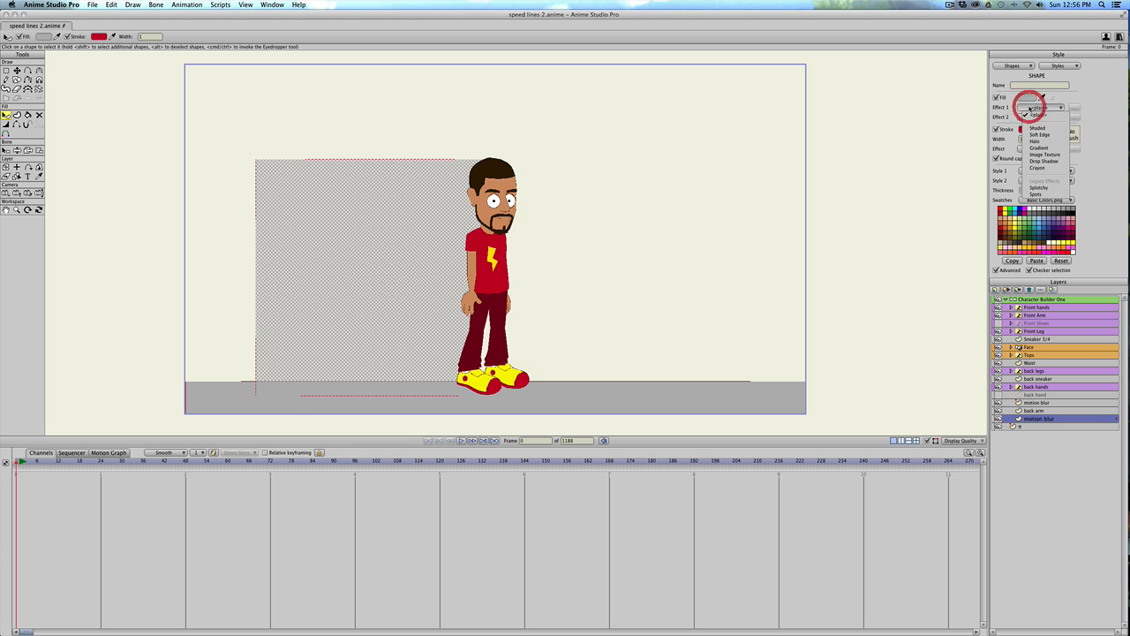
pyautogui.click(1047, 145)
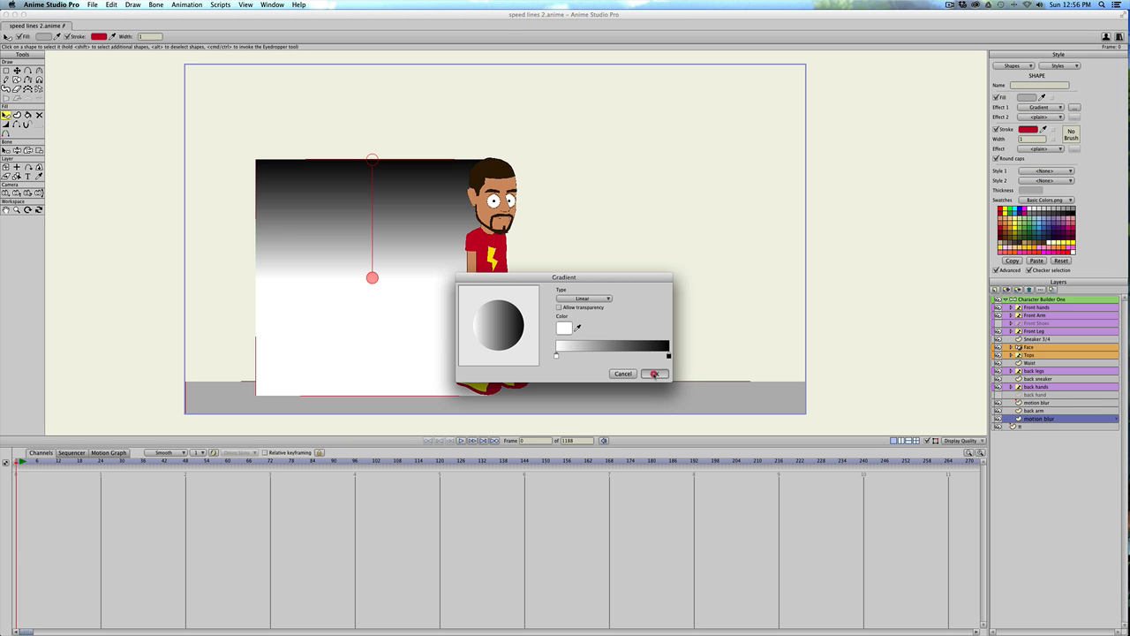
pyautogui.click(657, 375)
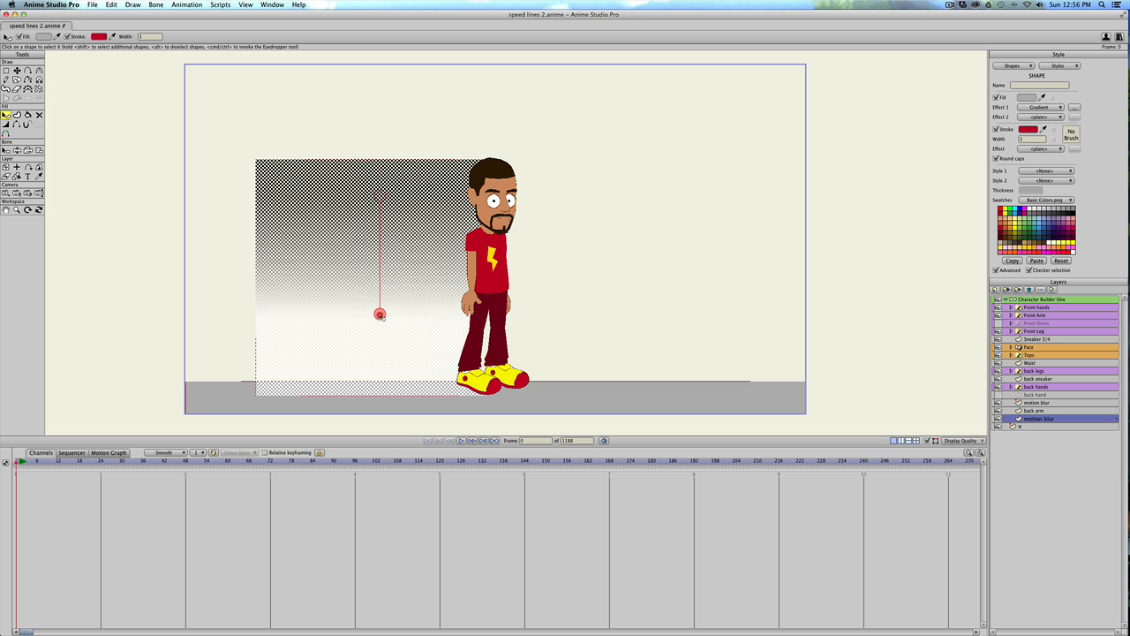
pyautogui.moveTo(380, 314); pyautogui.dragTo(371, 396)
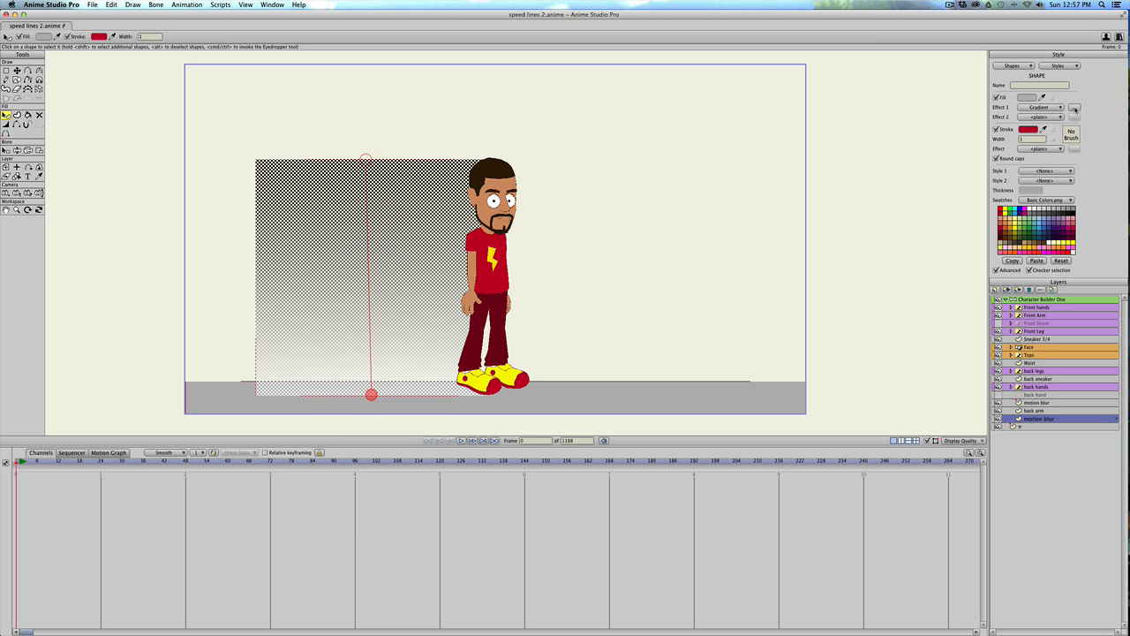
pyautogui.click(1082, 110)
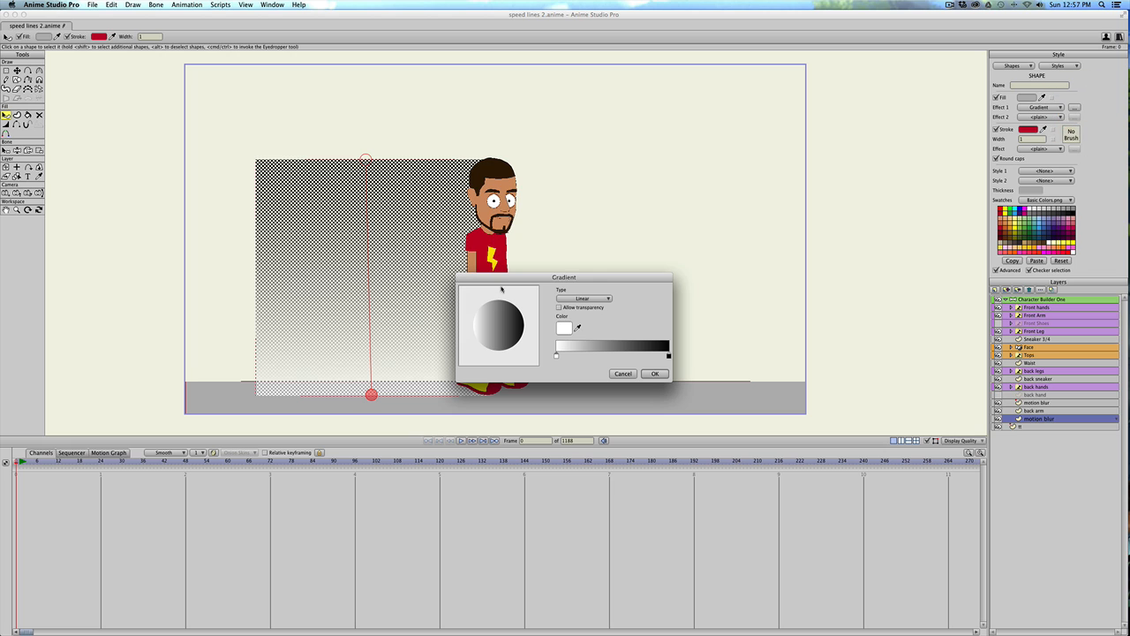
pyautogui.moveTo(565, 275); pyautogui.dragTo(650, 159)
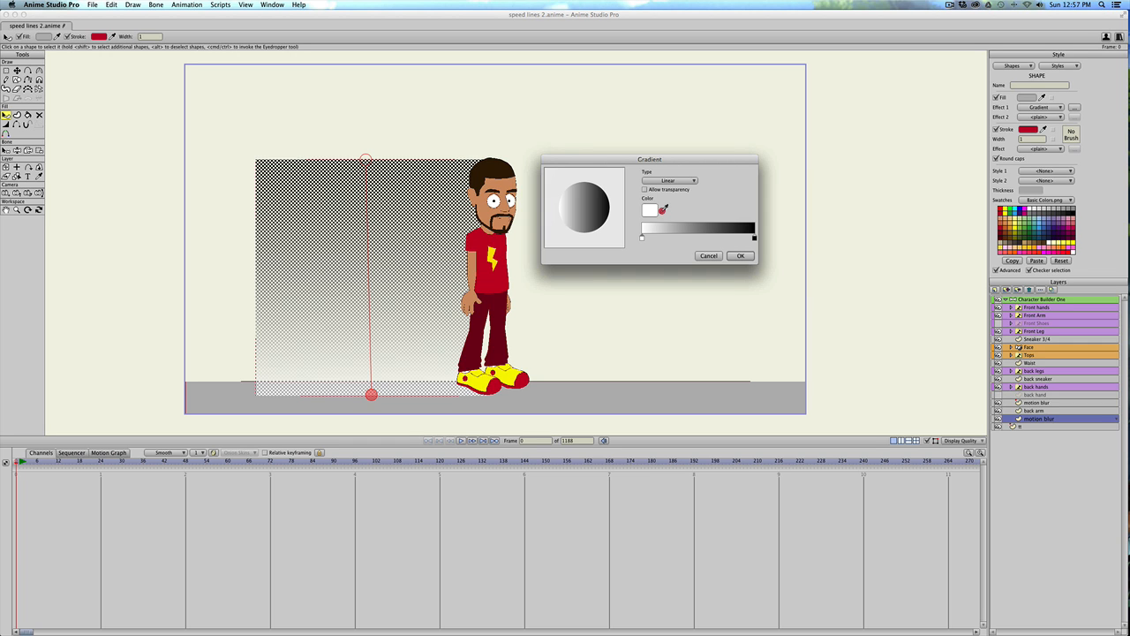
pyautogui.moveTo(514, 364)
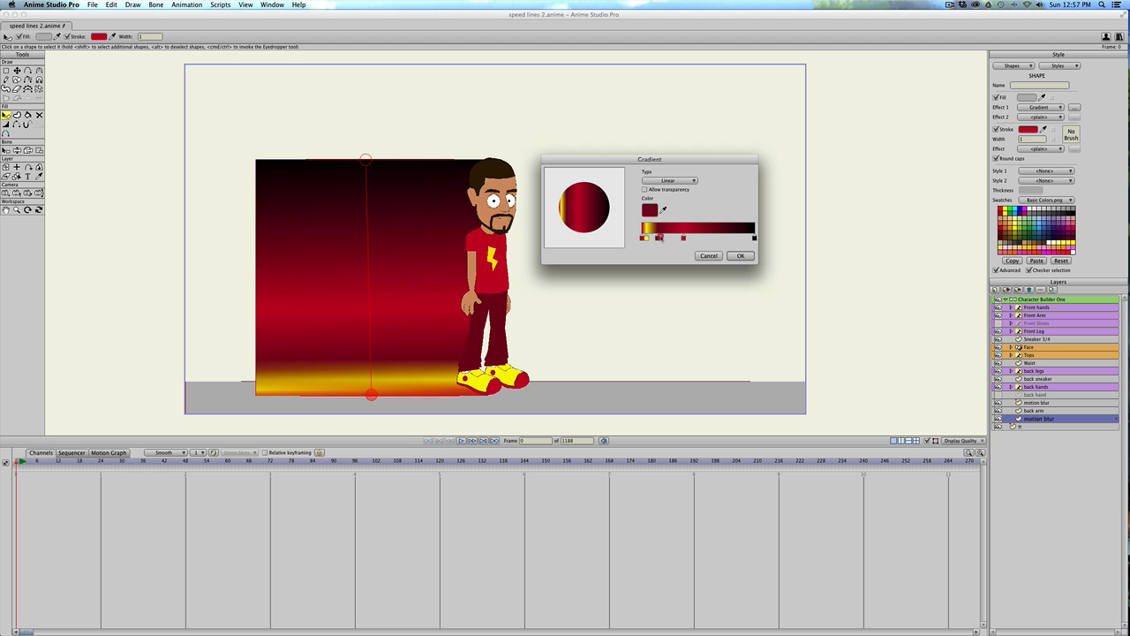
# - Arrange colour stops into dark maroon, red, orange and yellow stripes and apply the gradient
pyautogui.moveTo(658, 237); pyautogui.dragTo(682, 237)
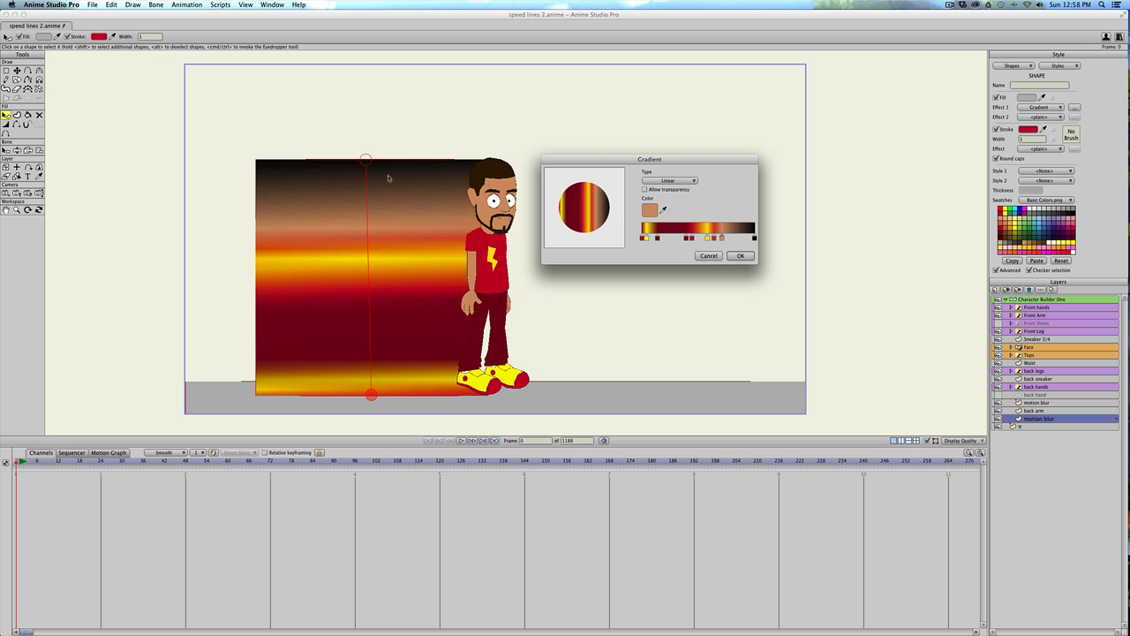
pyautogui.moveTo(275, 194)
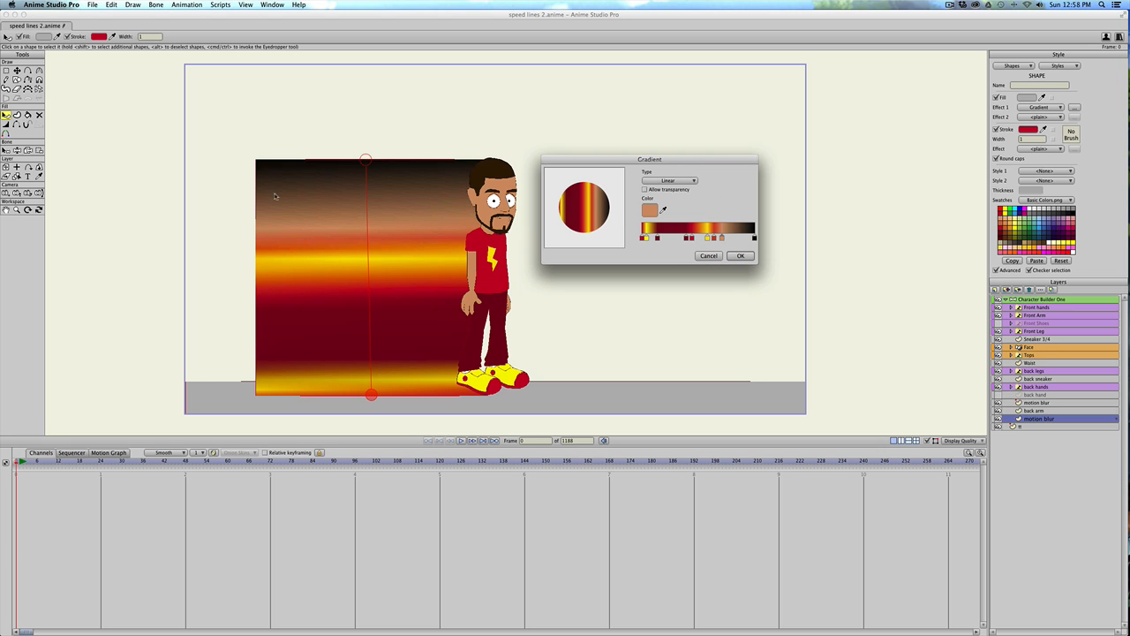
pyautogui.moveTo(462, 304)
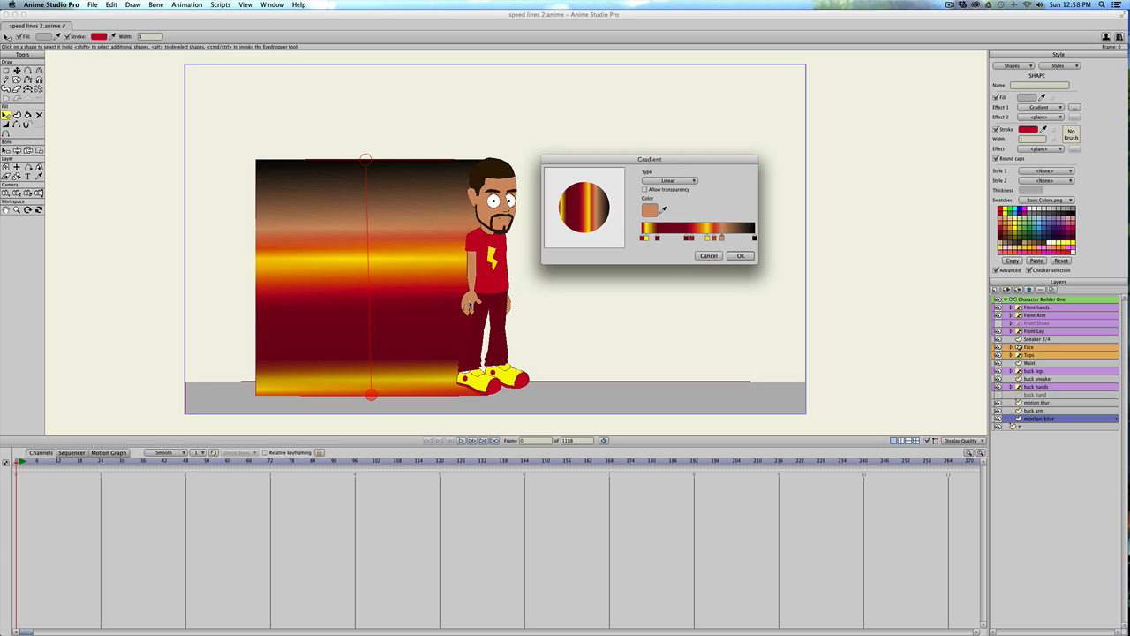
pyautogui.moveTo(418, 276)
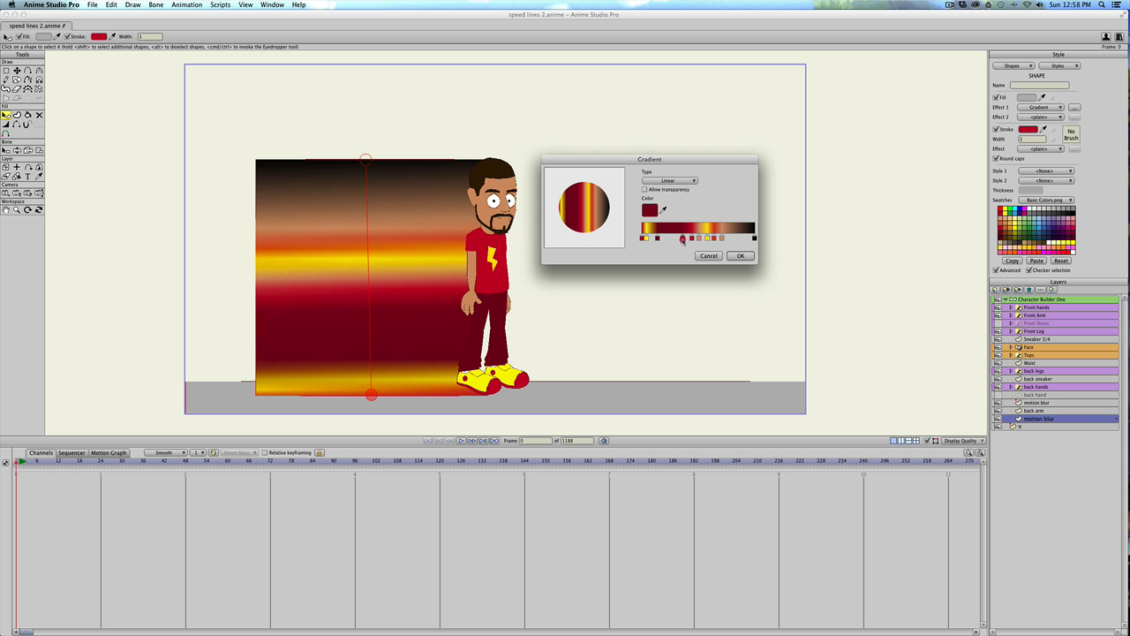
pyautogui.moveTo(682, 239); pyautogui.dragTo(696, 238)
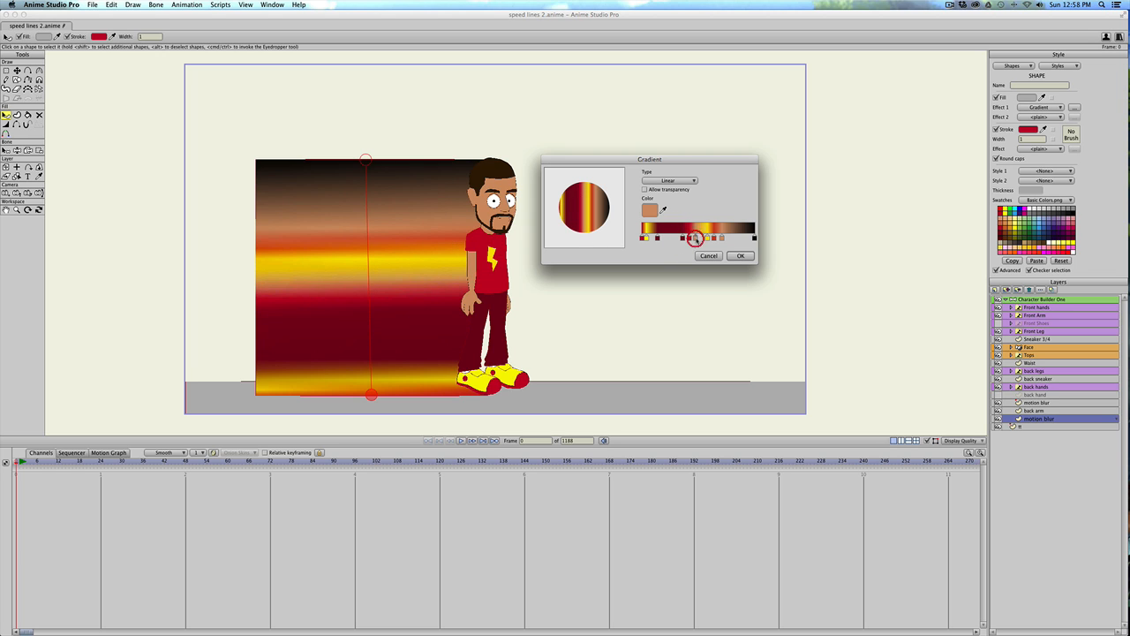
pyautogui.moveTo(696, 238); pyautogui.dragTo(702, 238)
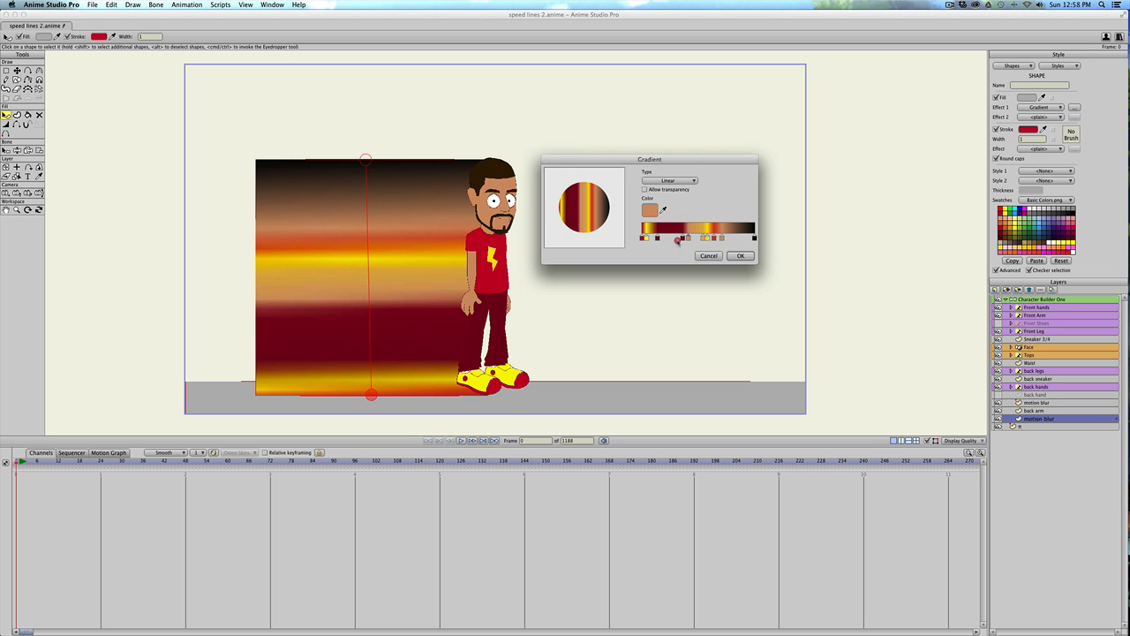
pyautogui.click(680, 242)
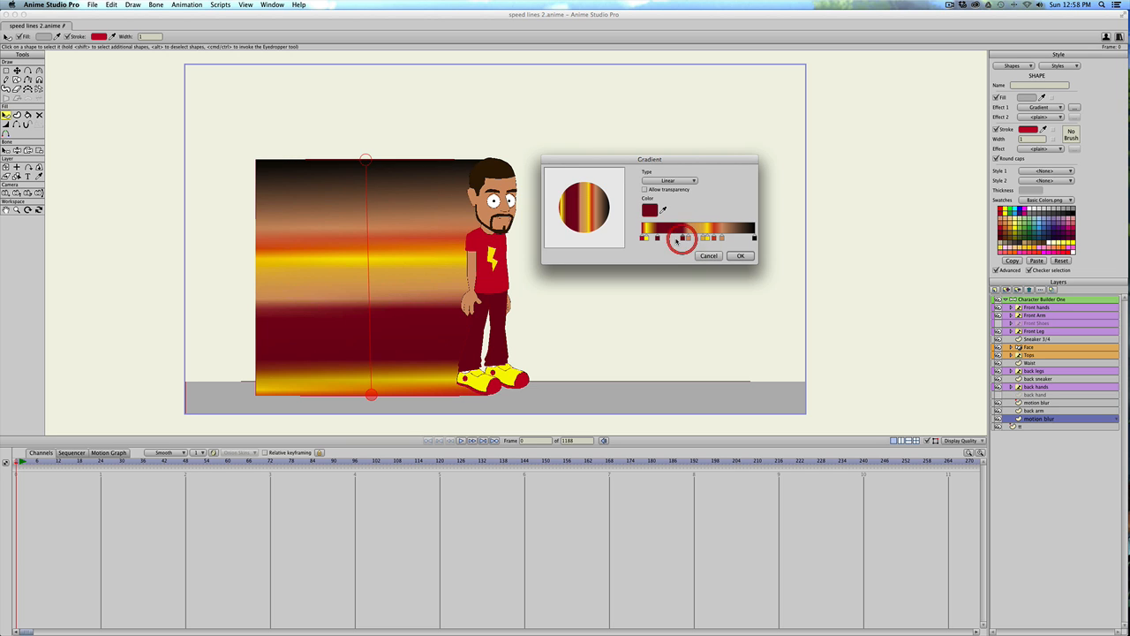
pyautogui.click(740, 254)
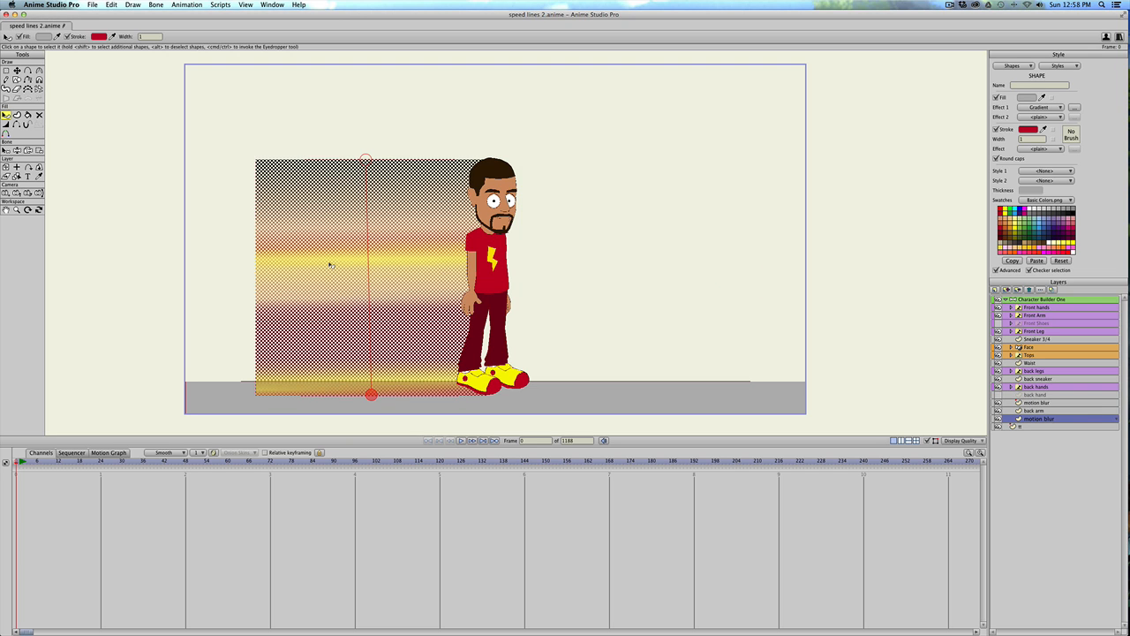
pyautogui.moveTo(215, 228)
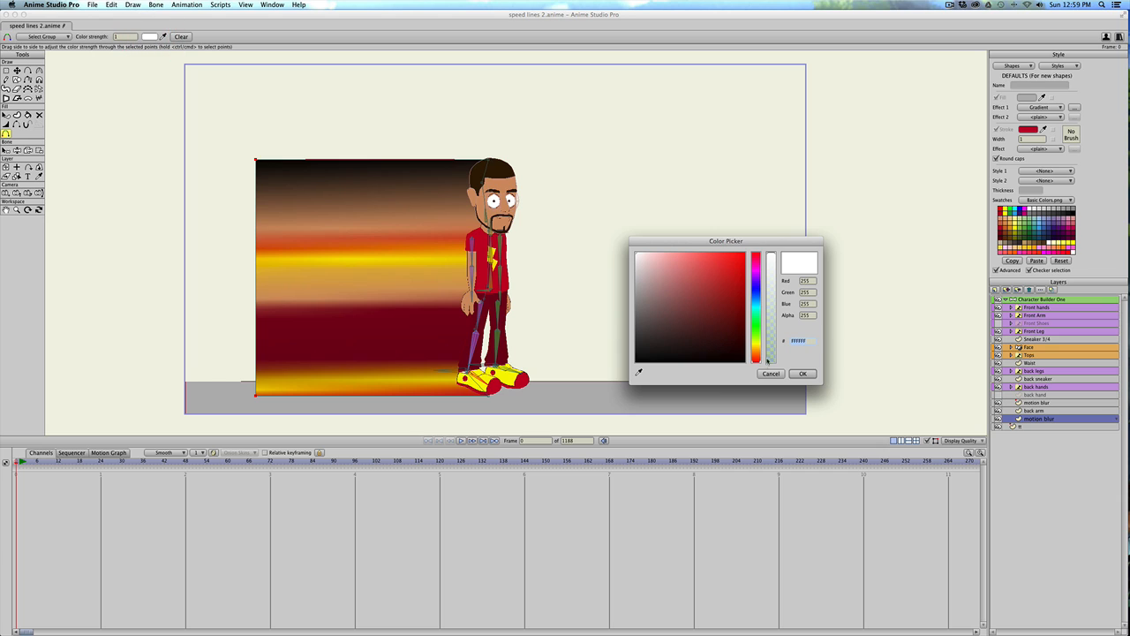
pyautogui.click(802, 374)
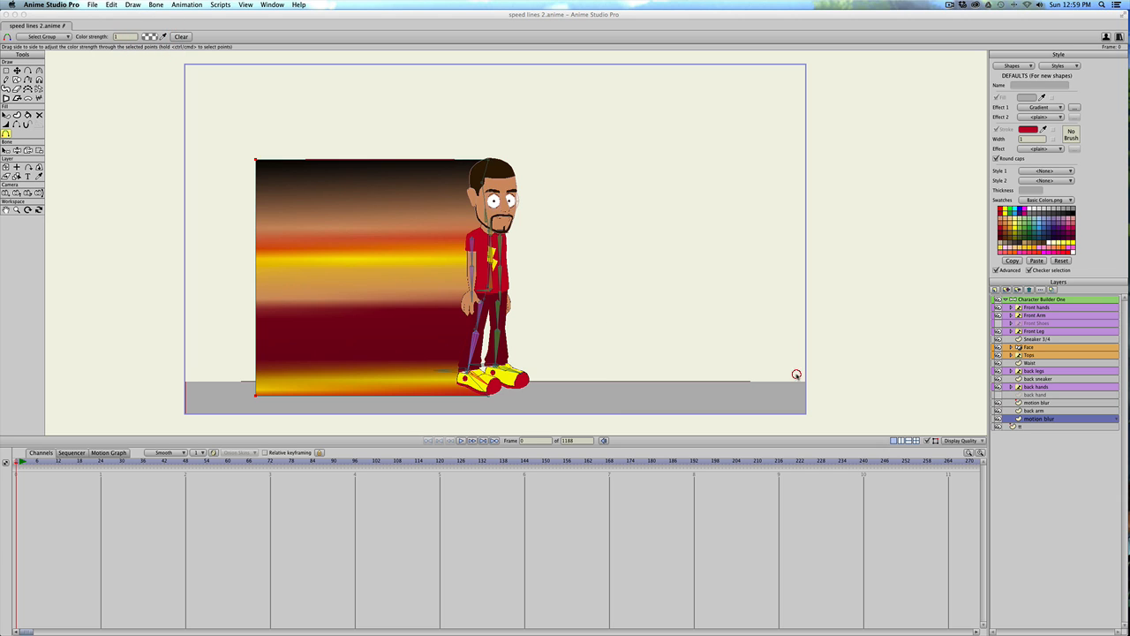
pyautogui.moveTo(274, 221)
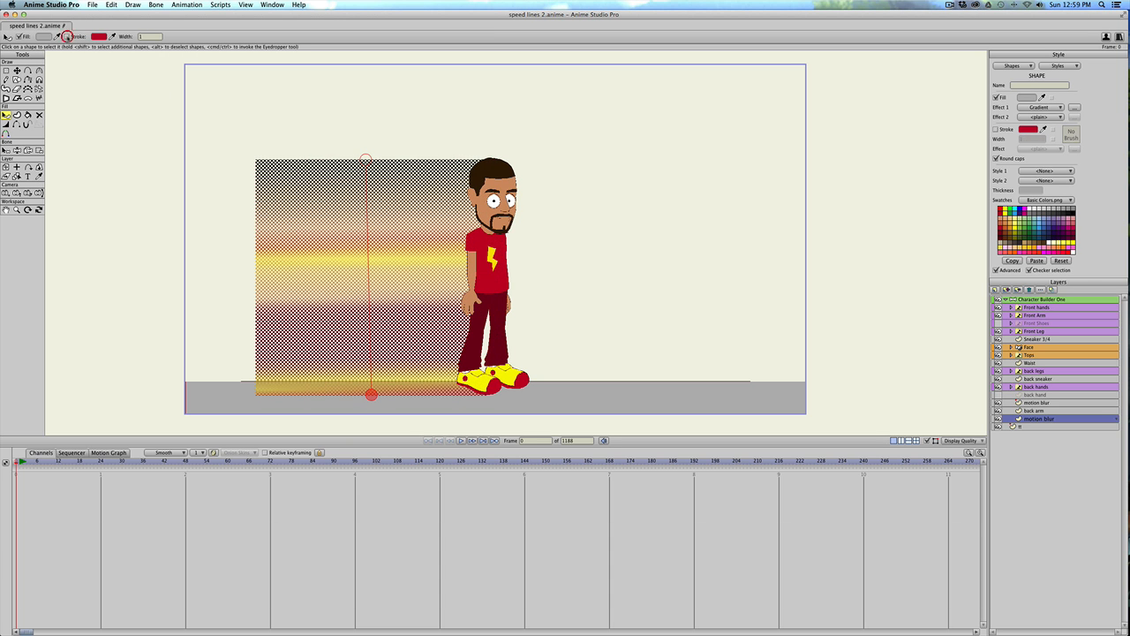
pyautogui.press('Cmd+R')
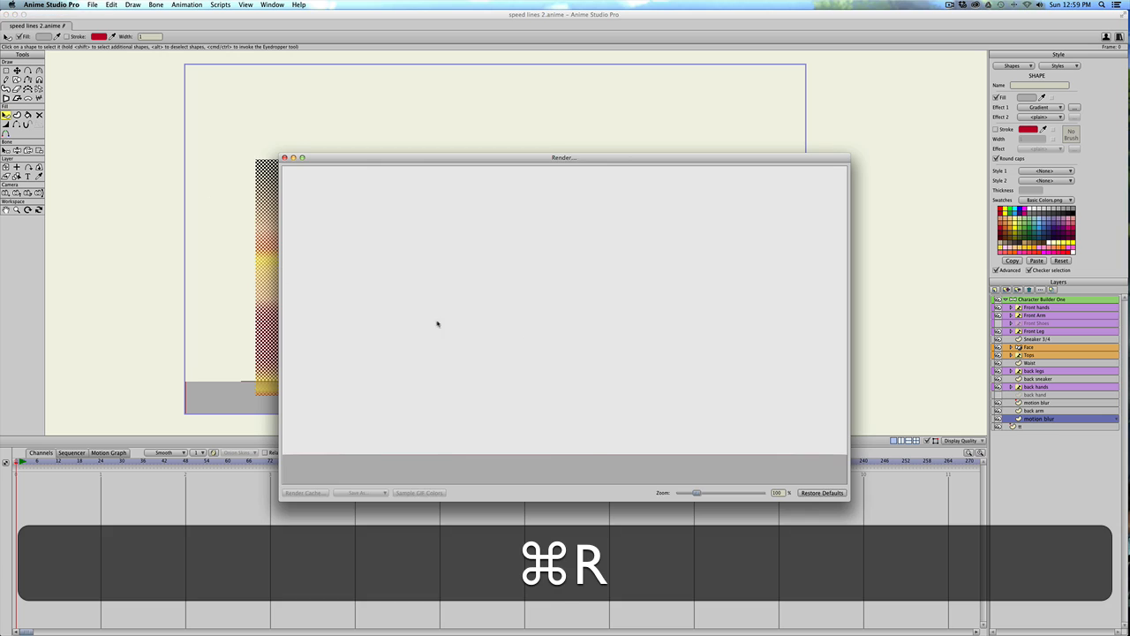
pyautogui.press('cmd+r')
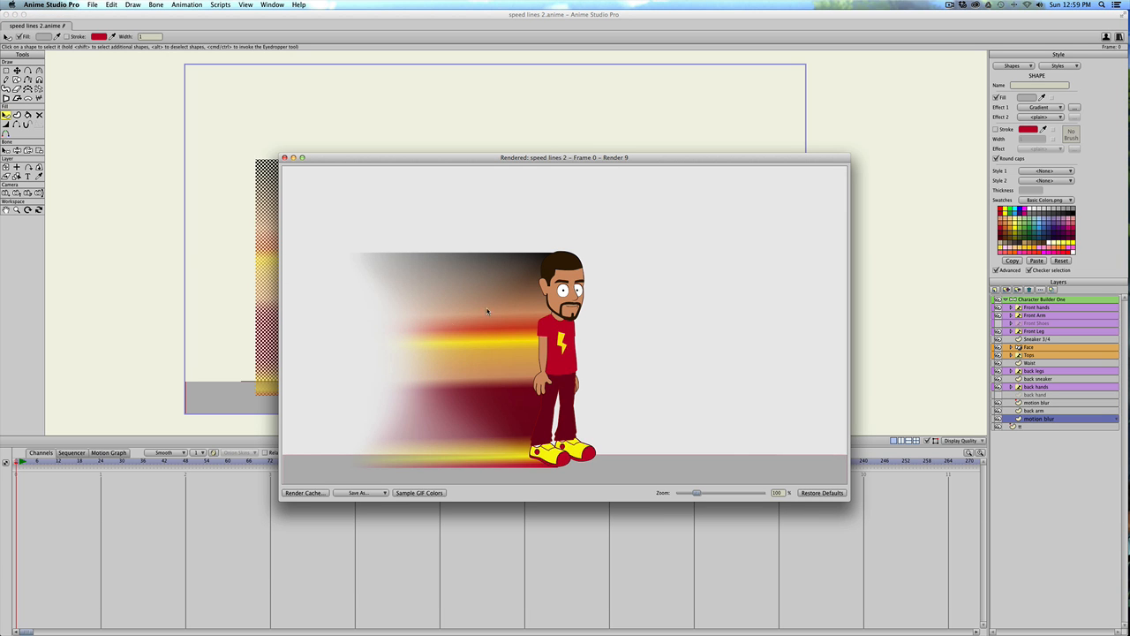
pyautogui.moveTo(402, 310)
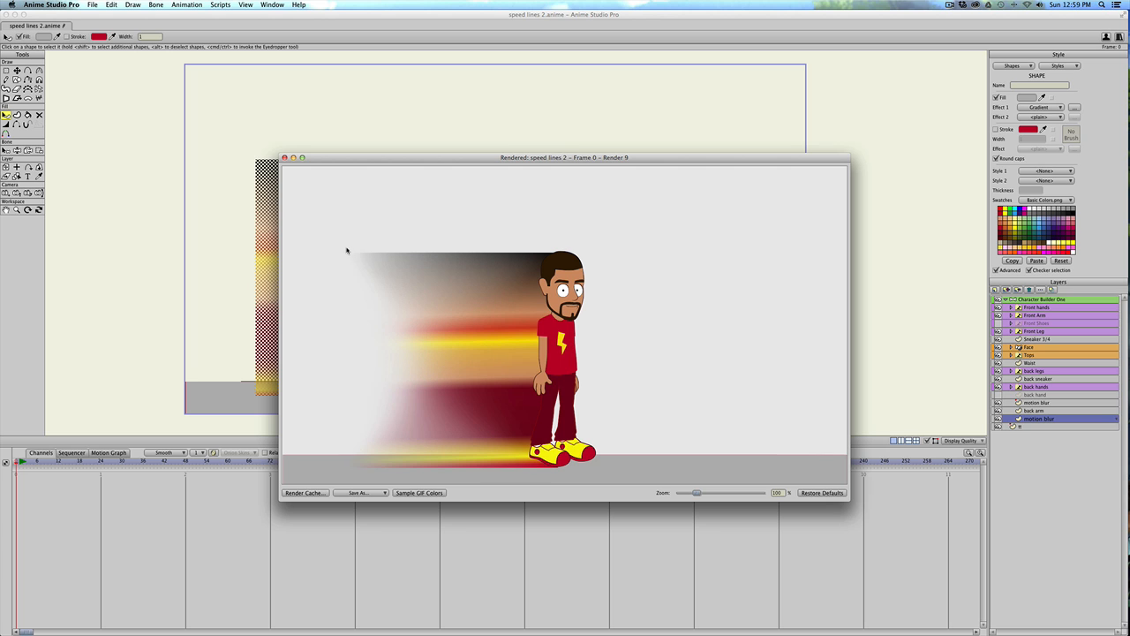
pyautogui.moveTo(302, 123)
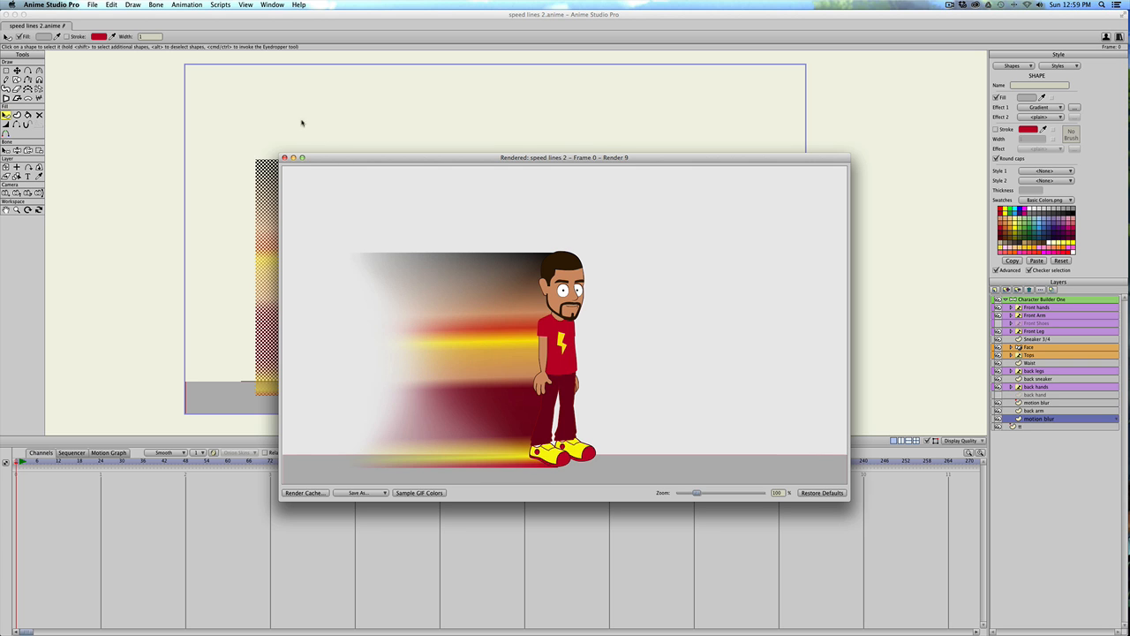
pyautogui.click(299, 157)
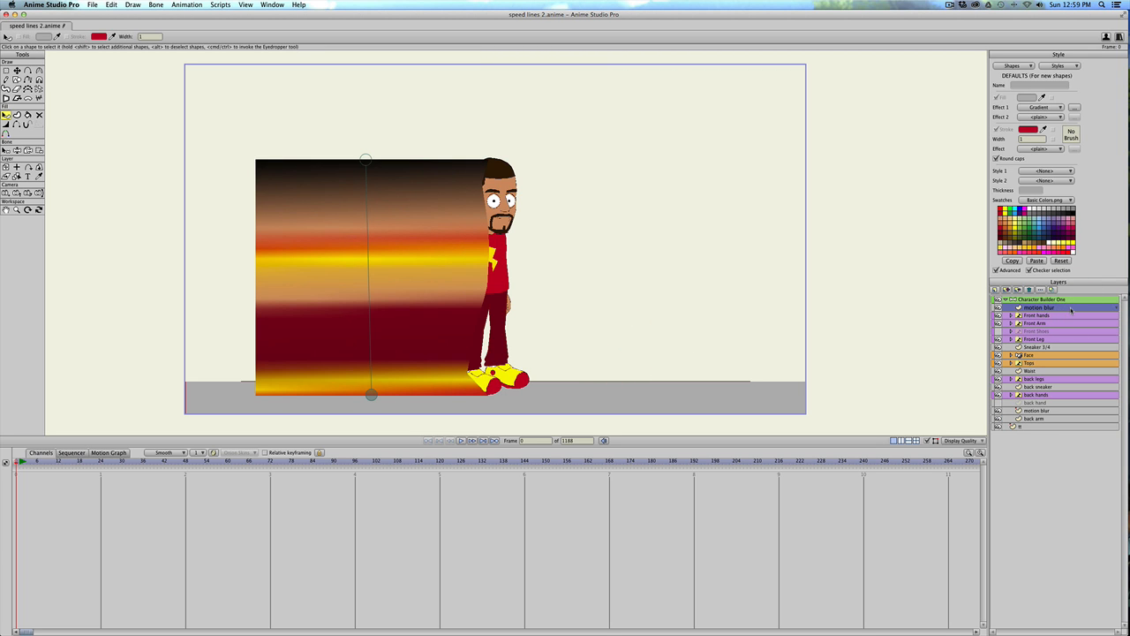
# - Set the trail layer's blending mode to Add with blur radius 80 and test-render the glow
pyautogui.click(791, 400)
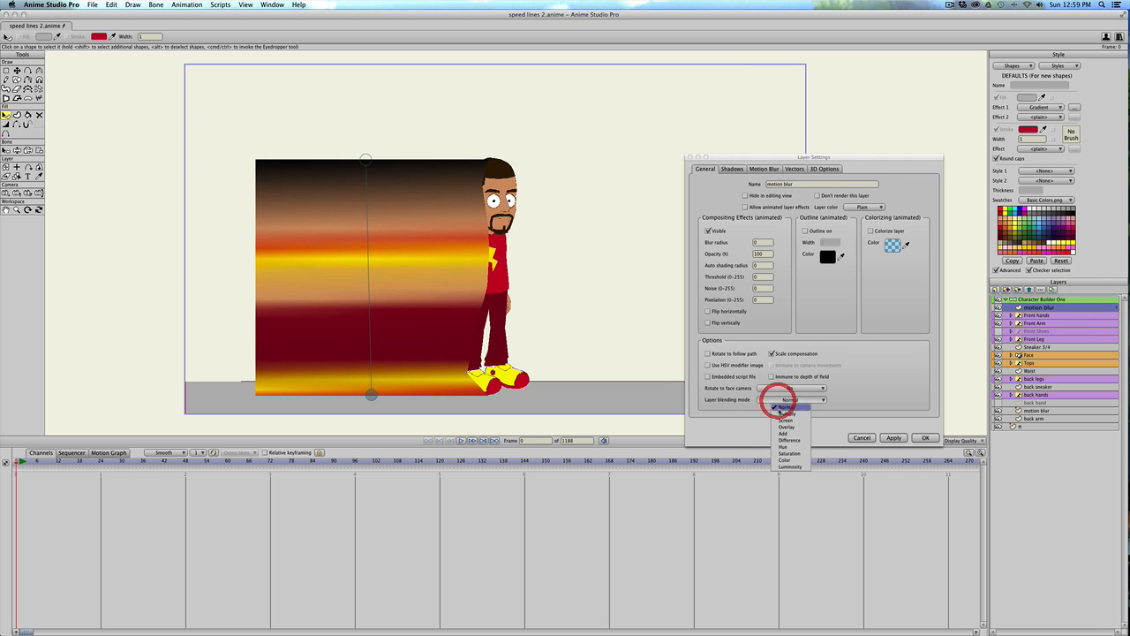
pyautogui.click(784, 431)
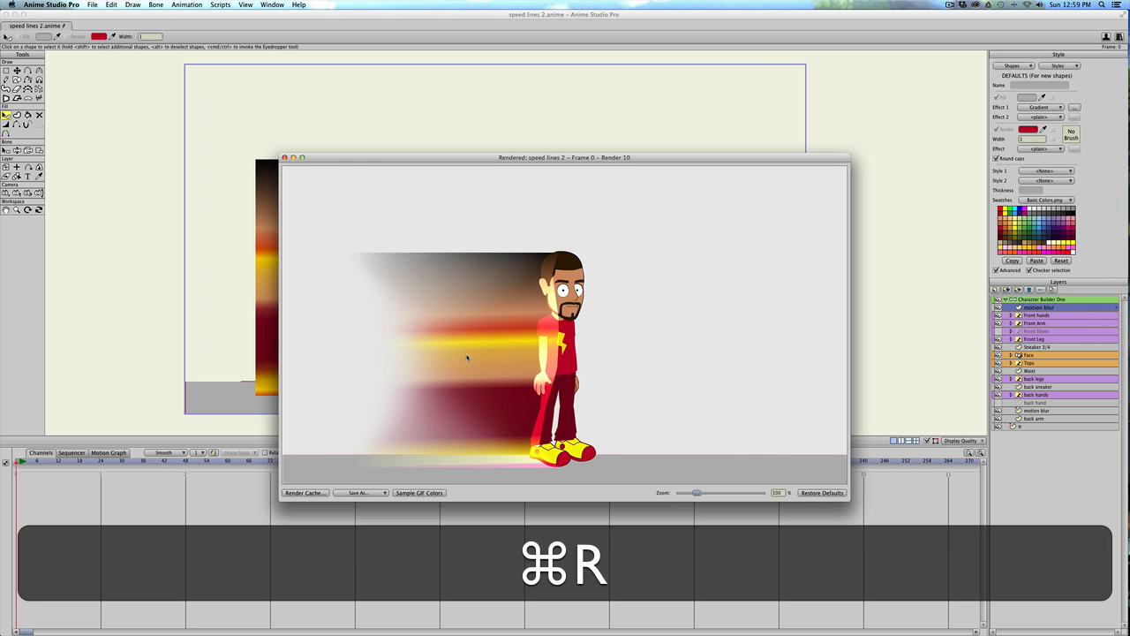
pyautogui.press('cmd+r')
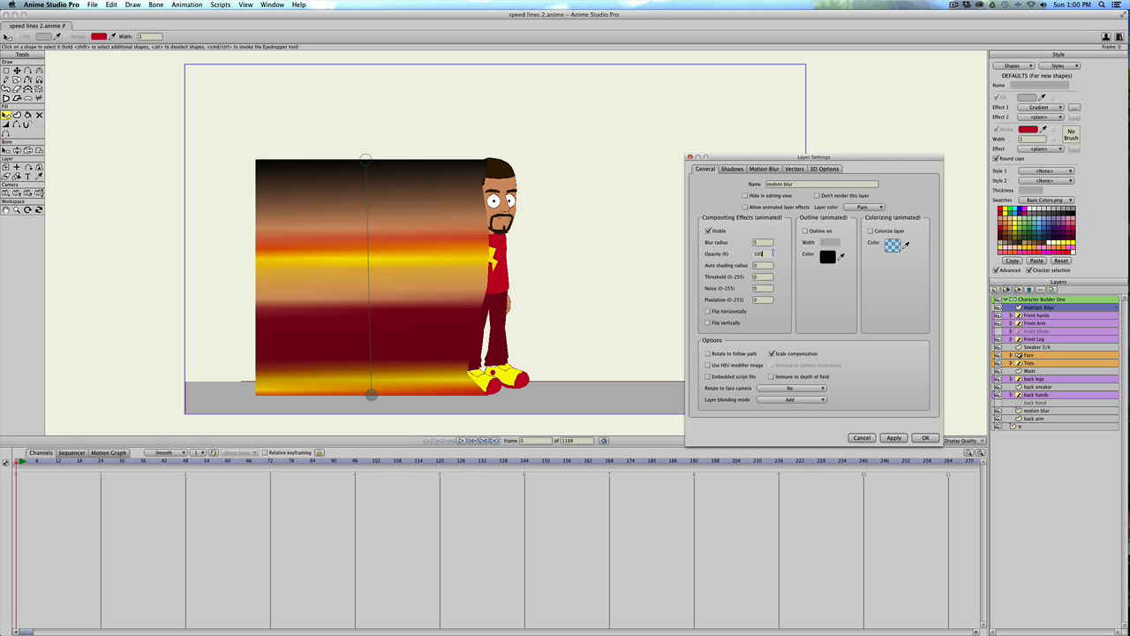
pyautogui.write('80')
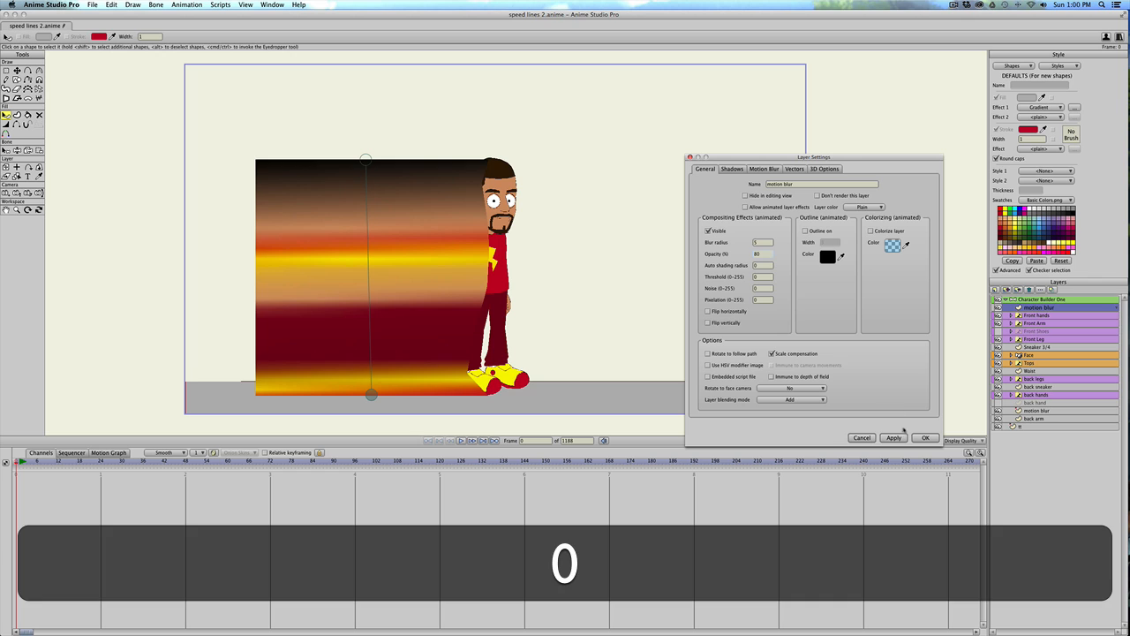
pyautogui.click(918, 438)
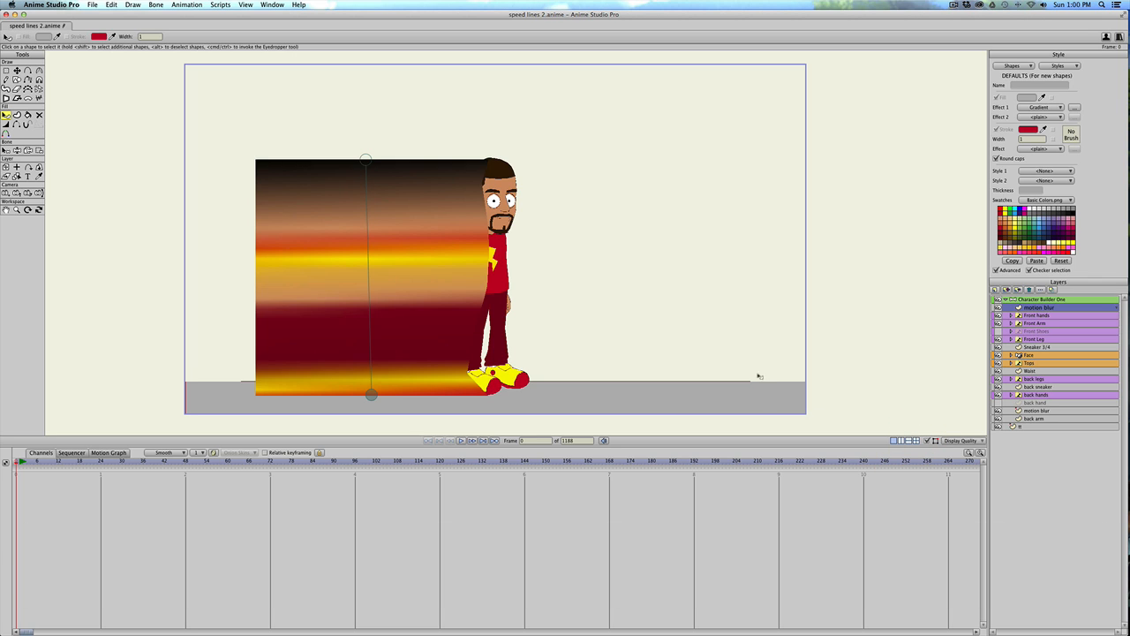
pyautogui.press('cmd+r')
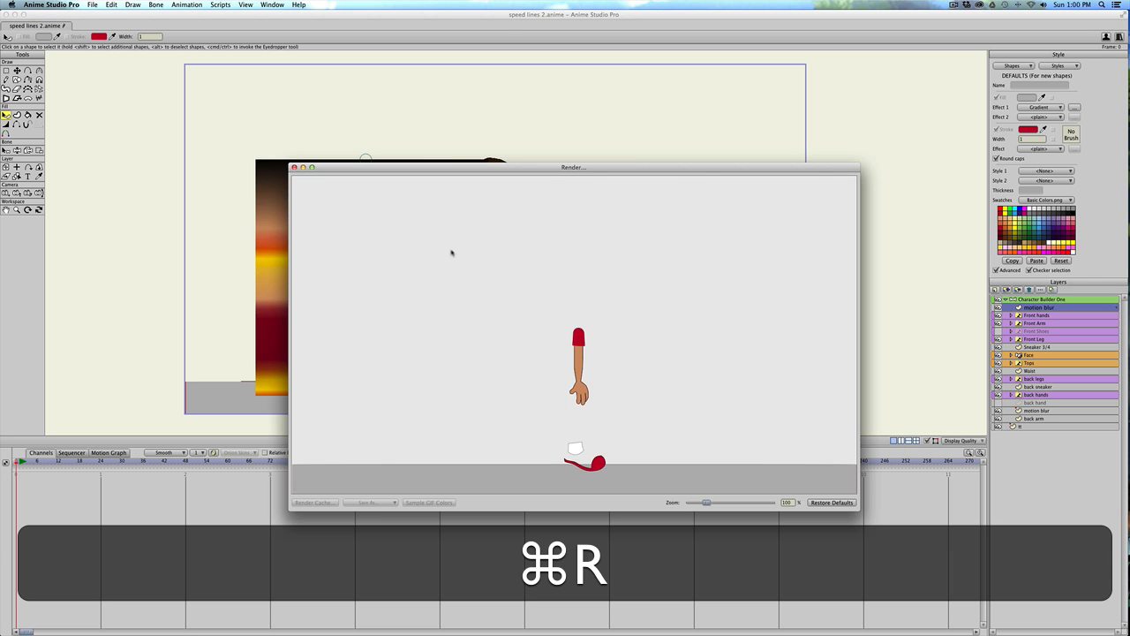
pyautogui.press('cmd+r')
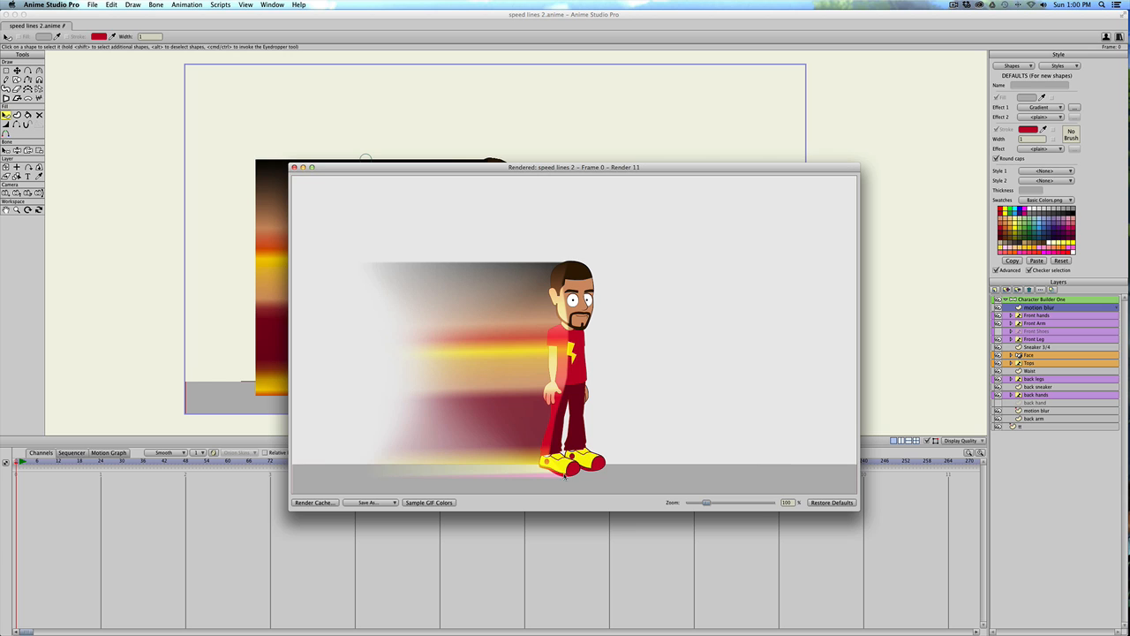
pyautogui.moveTo(519, 302)
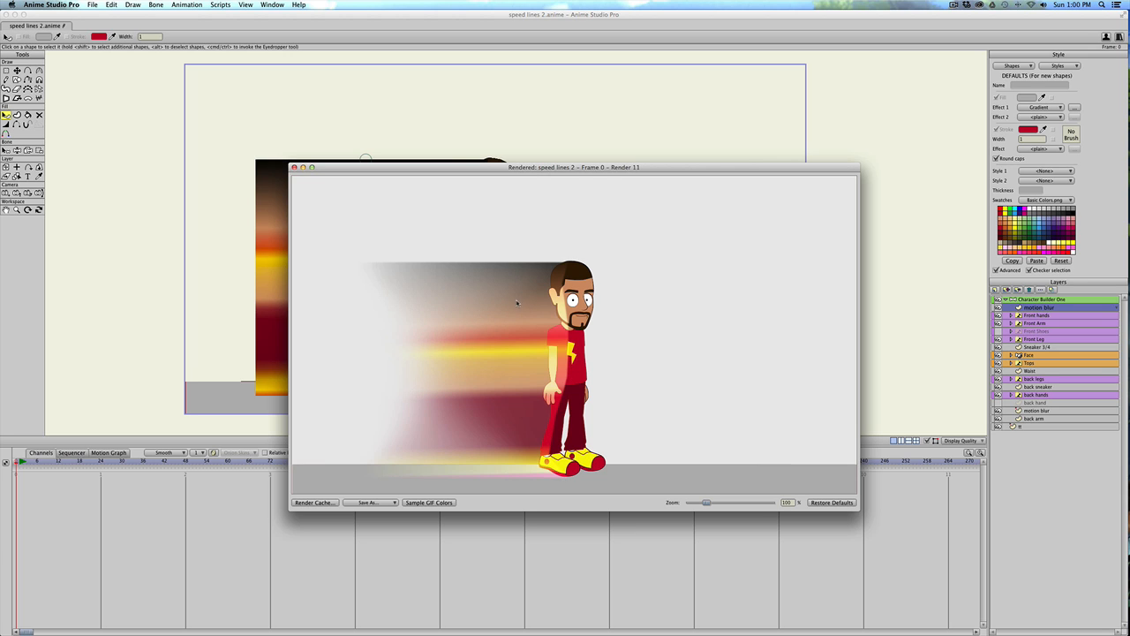
pyautogui.moveTo(510, 298)
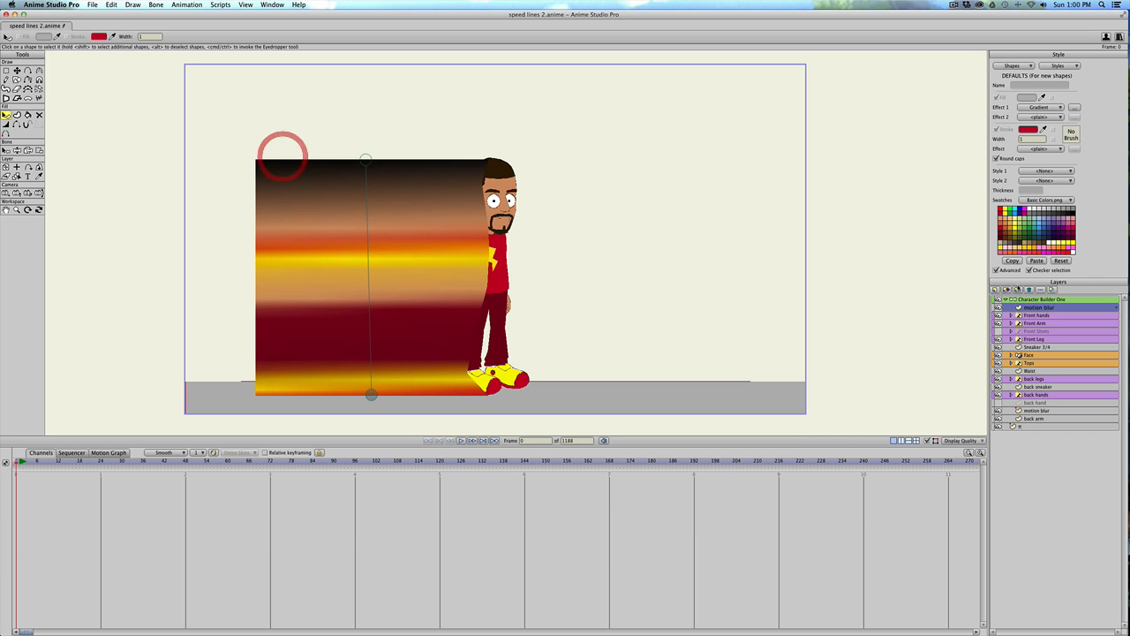
# - Revise the trail layer's blur radius and render a preview of the softened streaks
pyautogui.doubleClick(1035, 307)
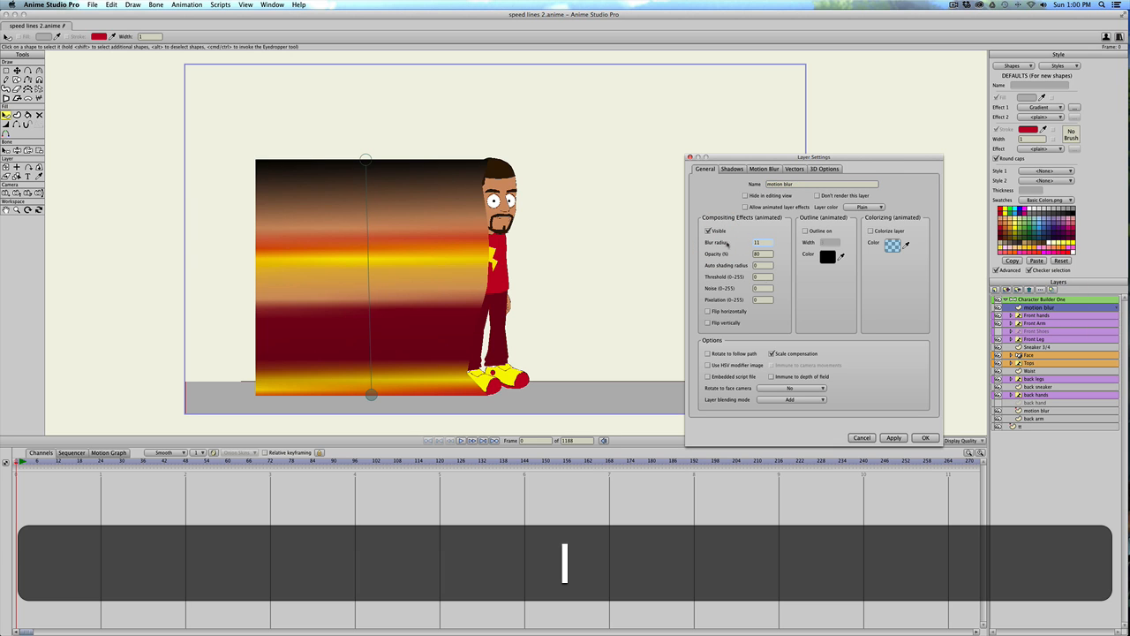
pyautogui.click(925, 438)
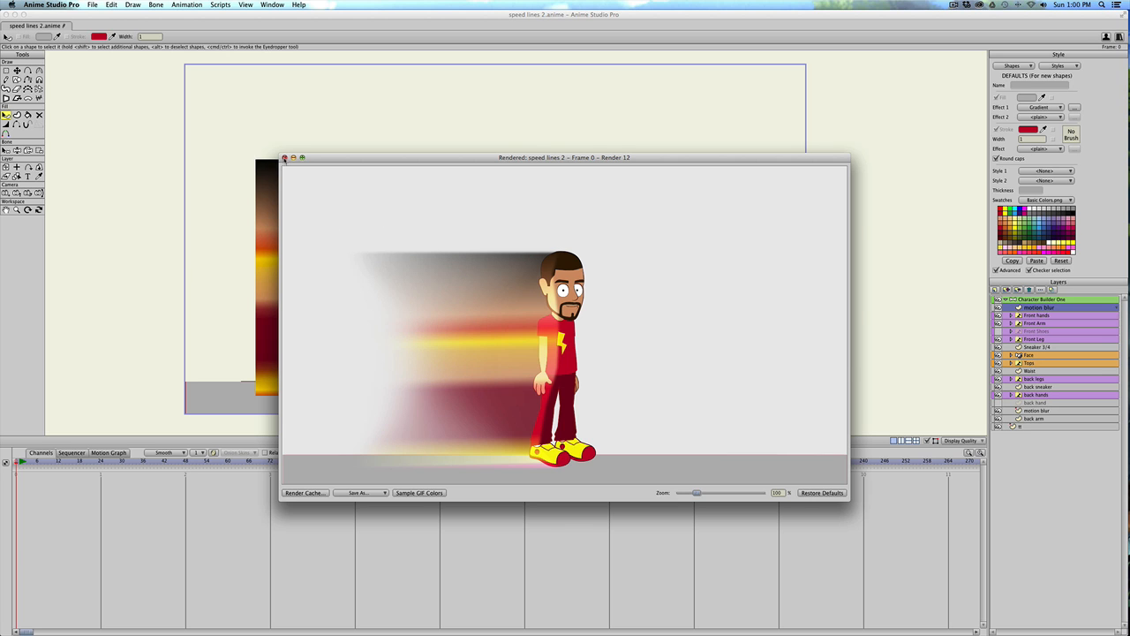
pyautogui.click(286, 157)
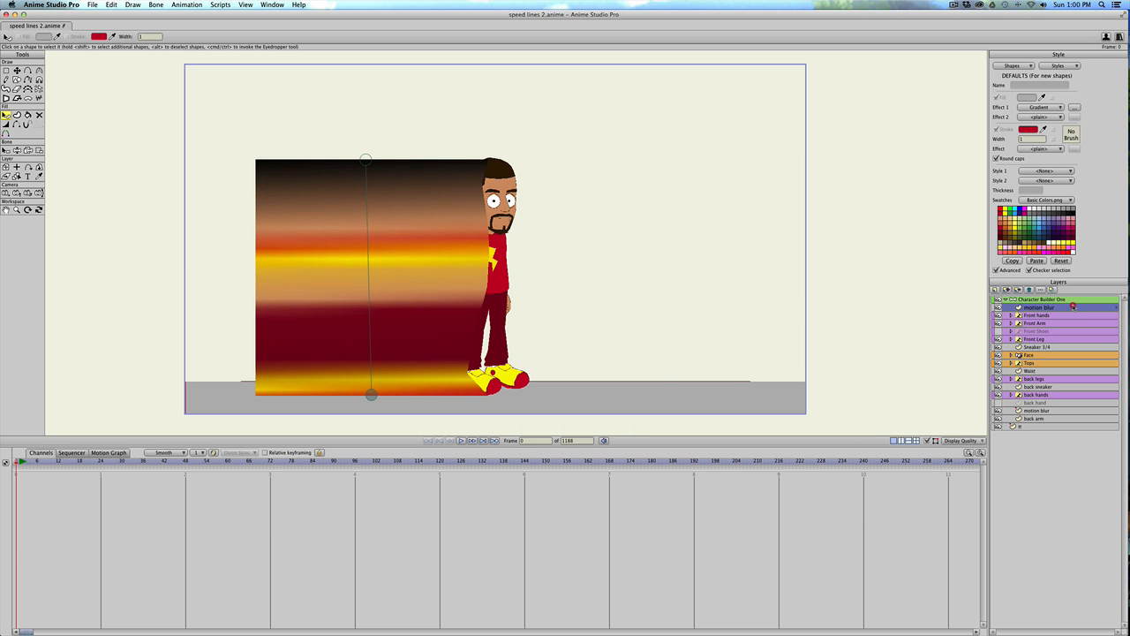
pyautogui.doubleClick(1036, 307)
pyautogui.write('40')
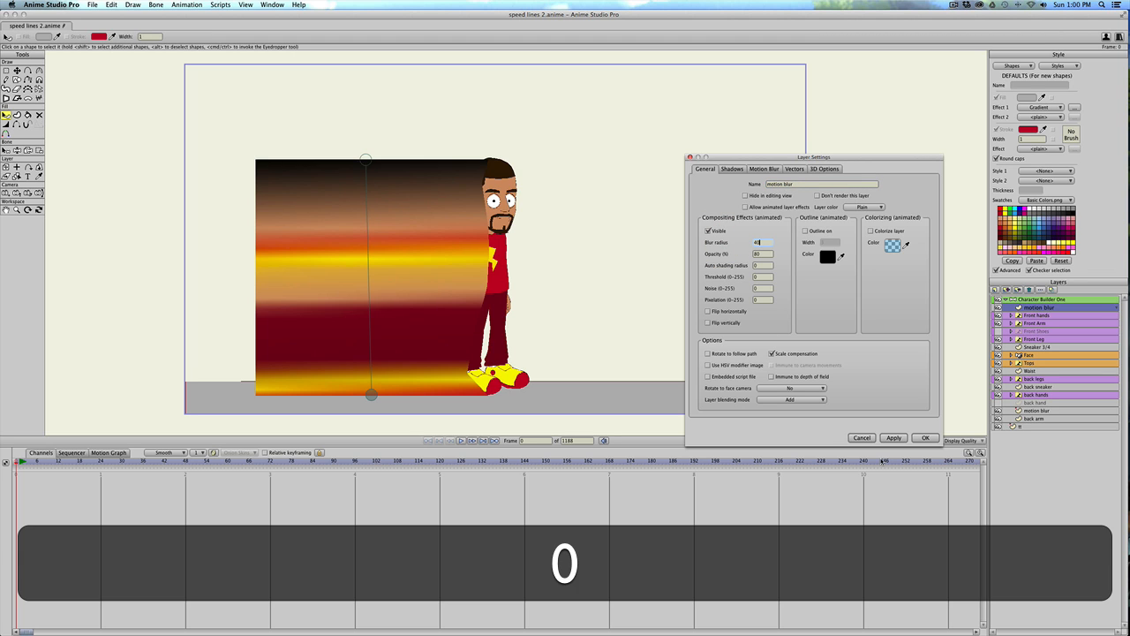
pyautogui.click(919, 437)
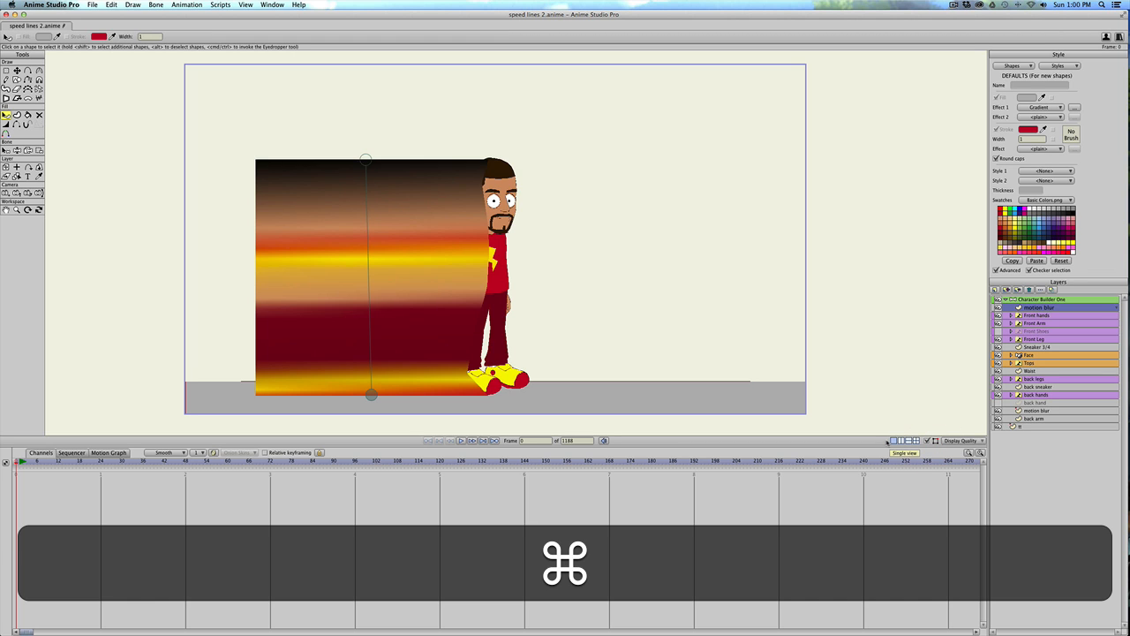
pyautogui.press('cmd+r')
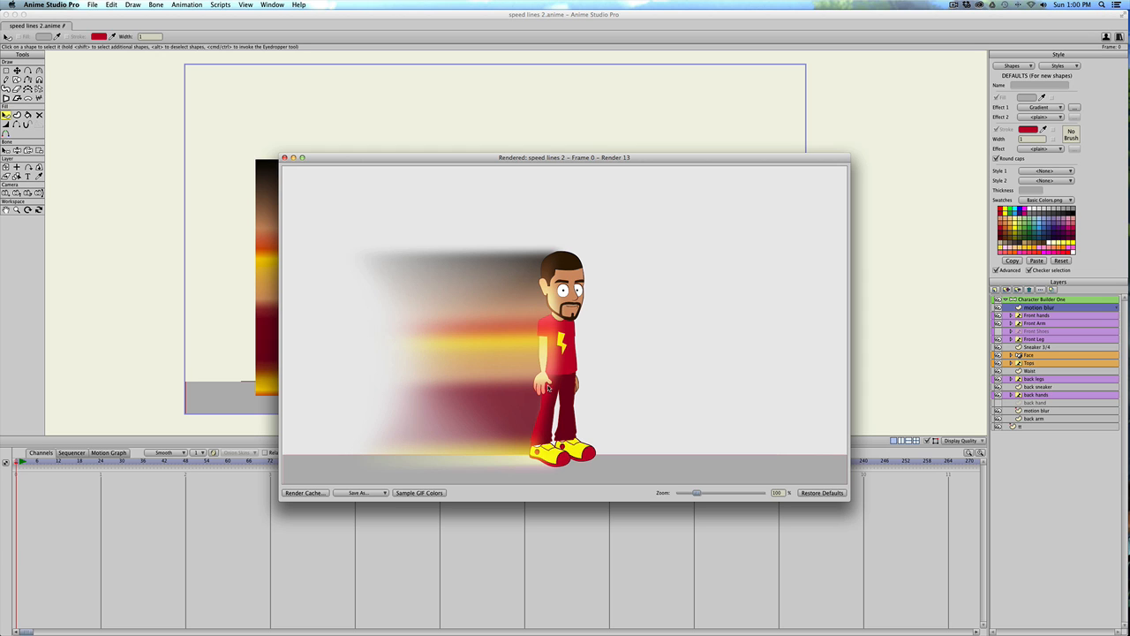
pyautogui.moveTo(275, 164)
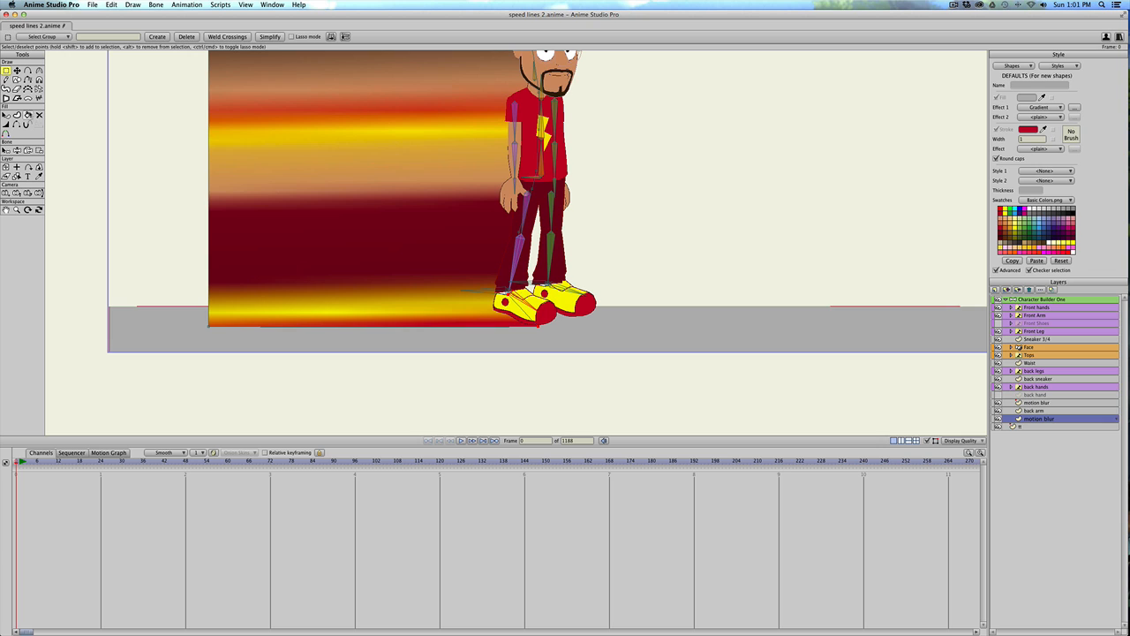
# - Select the gradient trail layer to bind its points to the character's bones
pyautogui.click(153, 37)
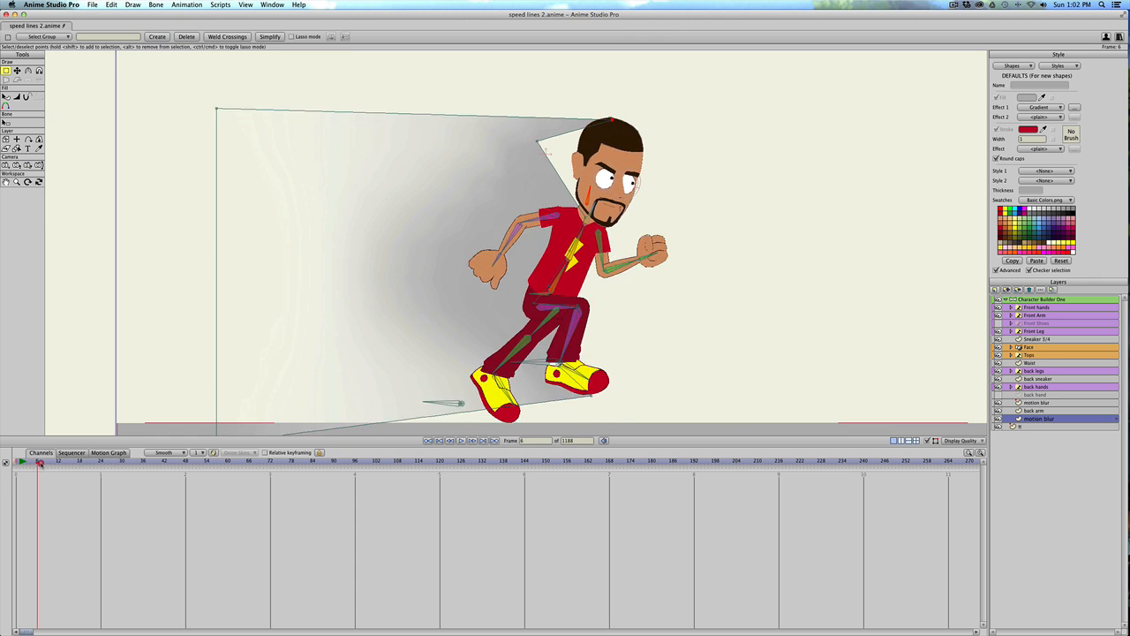
# - Scrub to later run-cycle frames to check the trail stretches with the character
pyautogui.click(123, 475)
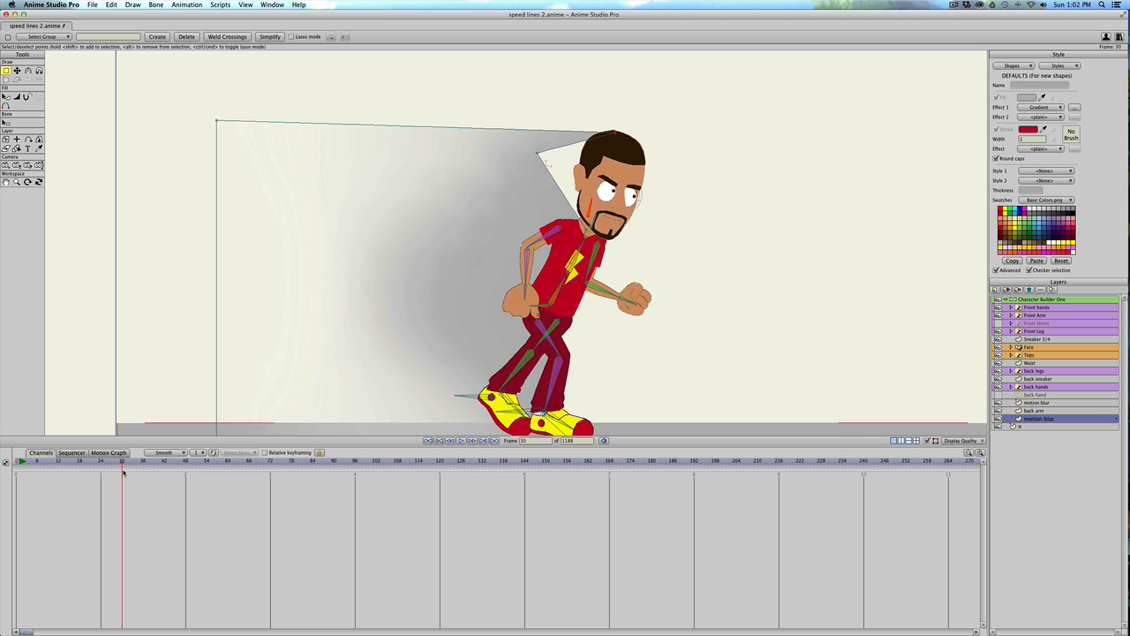
pyautogui.click(151, 470)
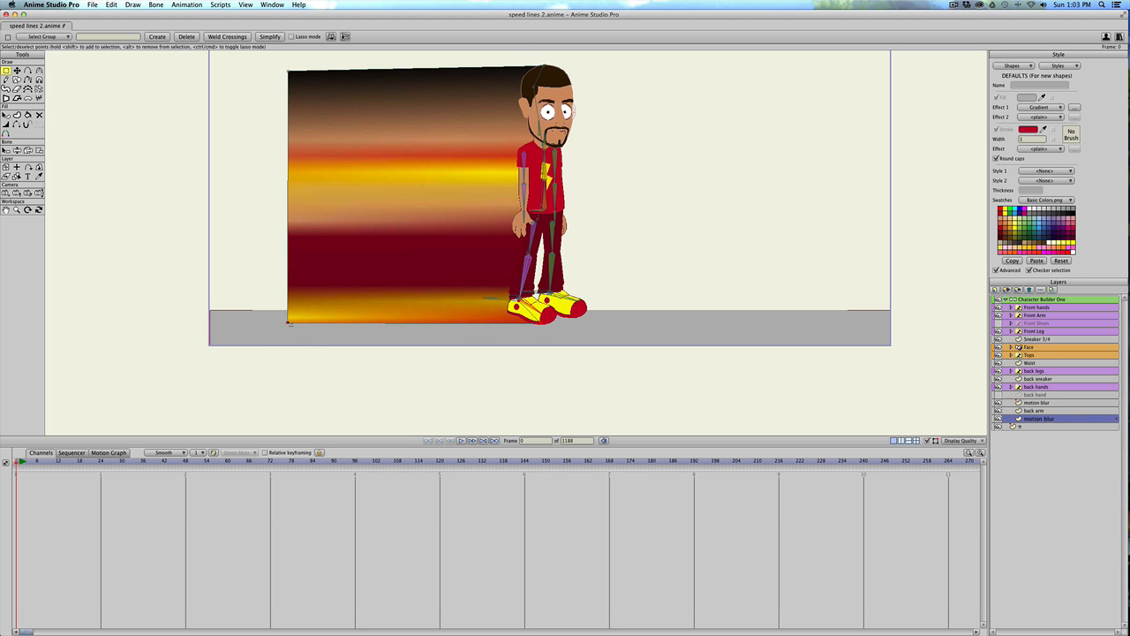
# - Select additional trail corner points so they can be bound to the character's bones
pyautogui.click(39, 150)
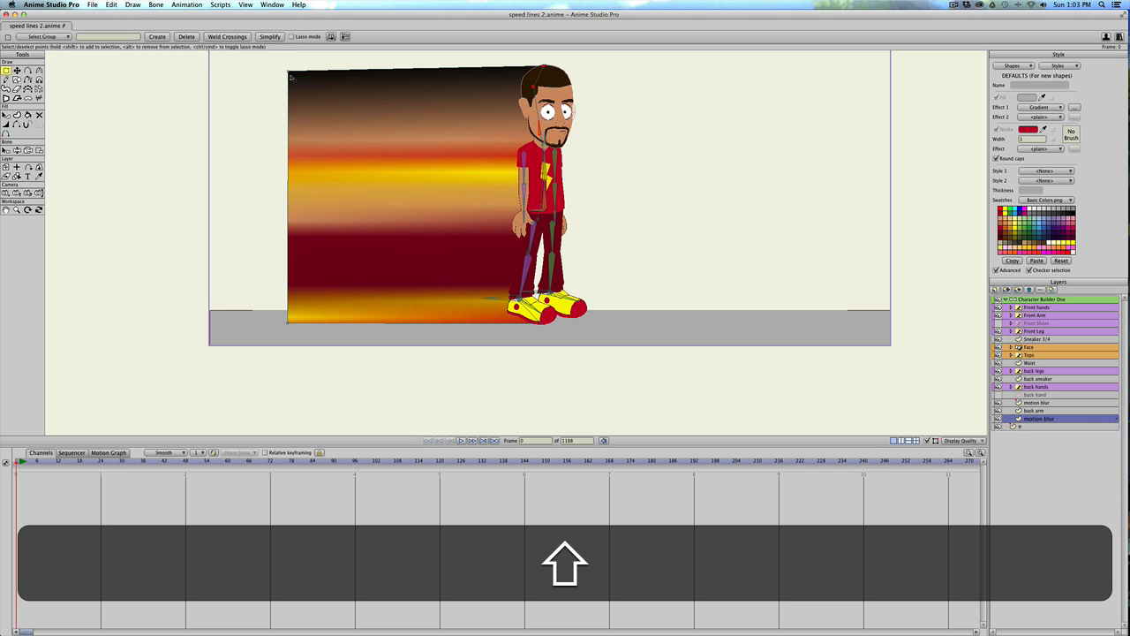
pyautogui.moveTo(104, 98)
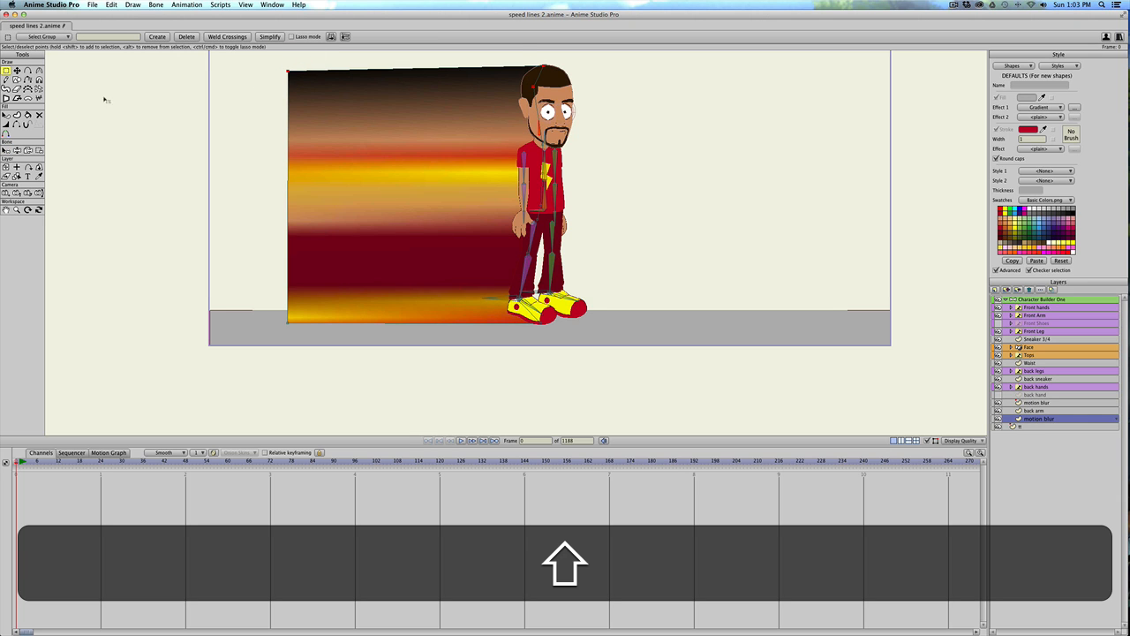
pyautogui.click(145, 36)
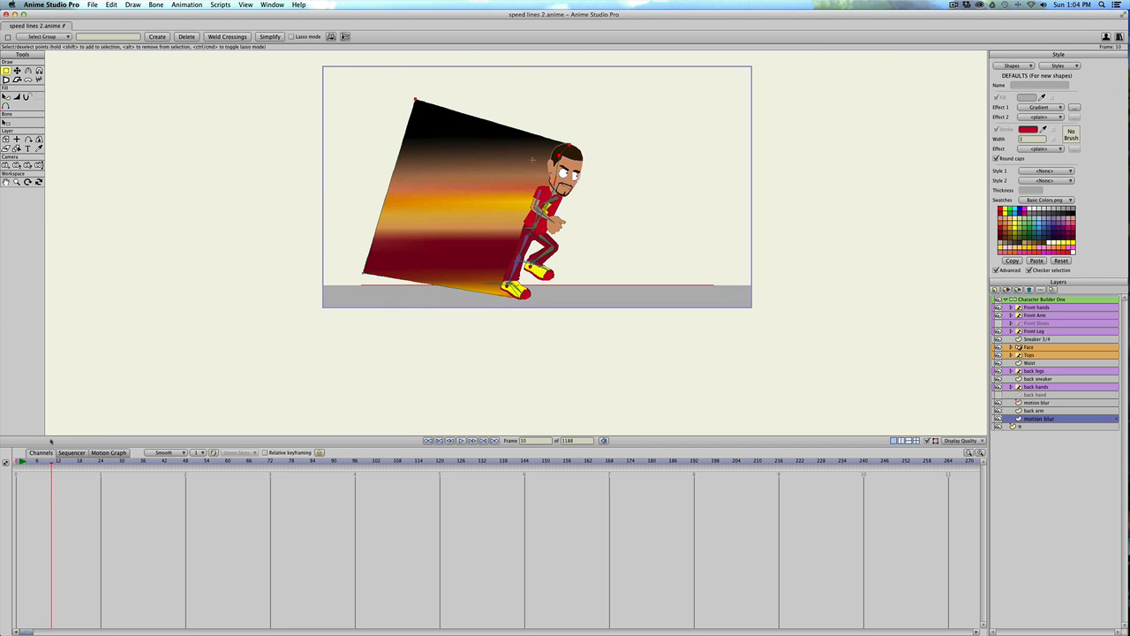
# - Reposition the trail's corner points at several run frames, then rewind to frame 0
pyautogui.click(74, 469)
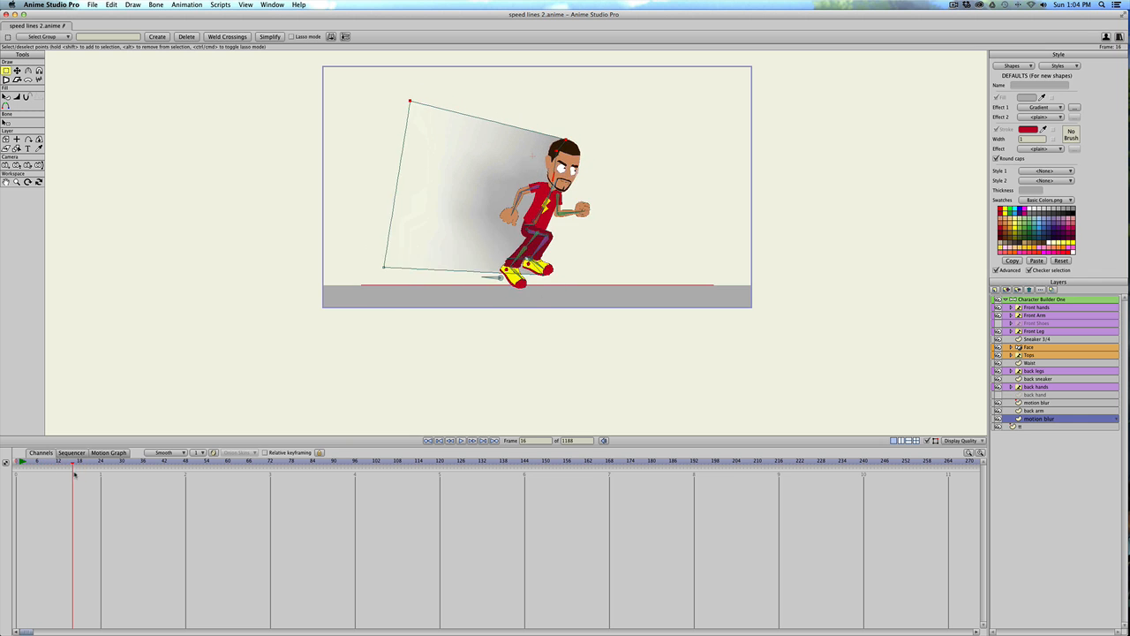
pyautogui.click(177, 480)
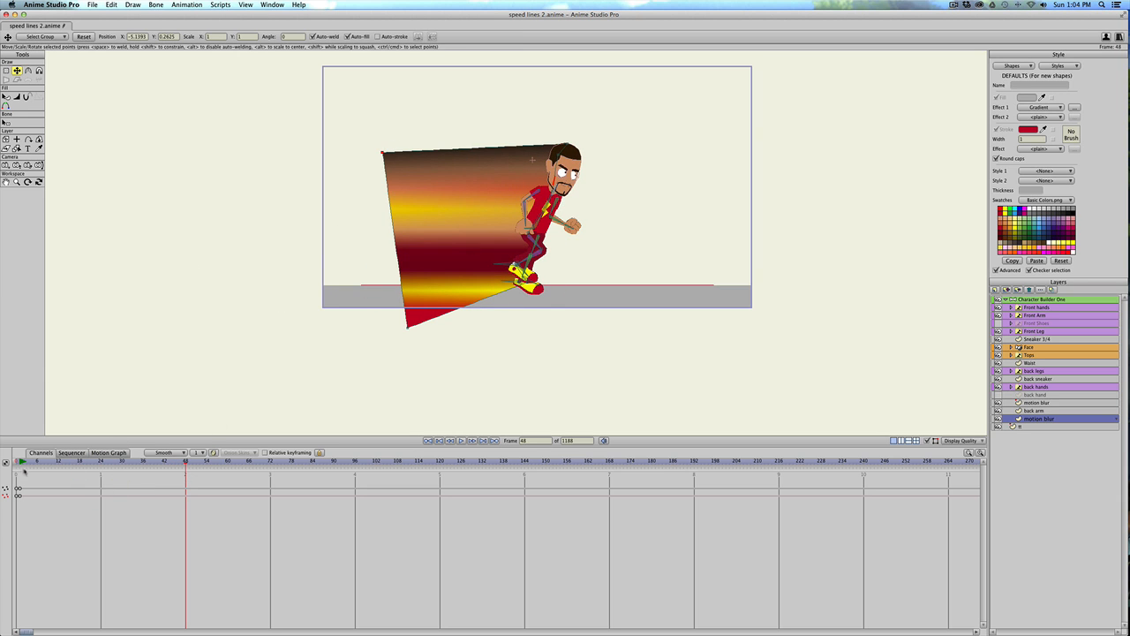
pyautogui.click(120, 477)
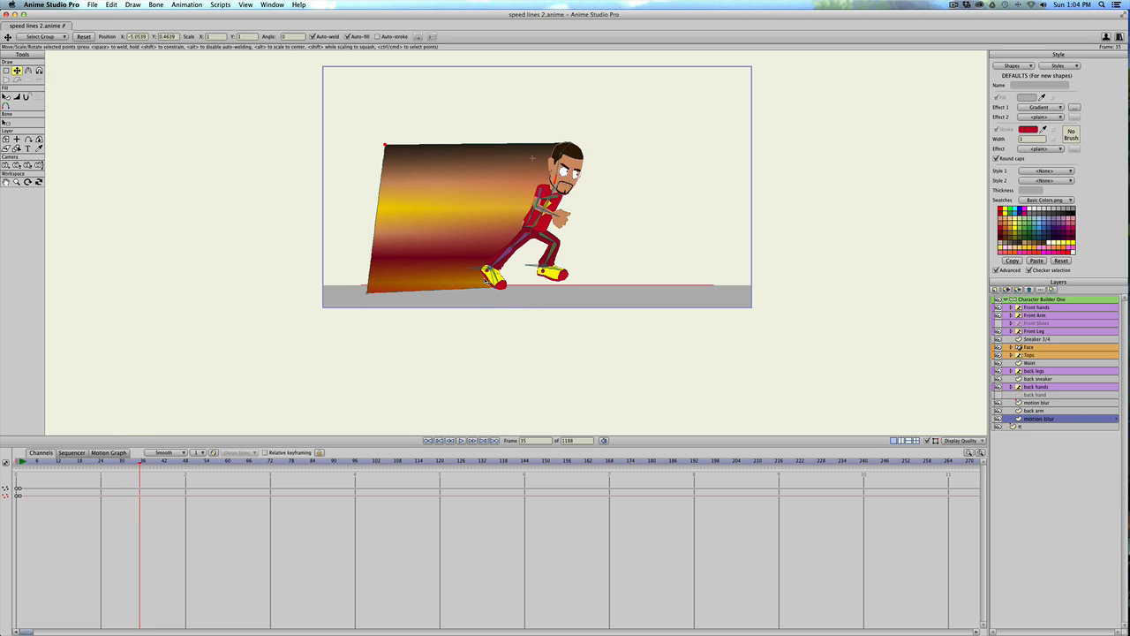
pyautogui.moveTo(392, 301)
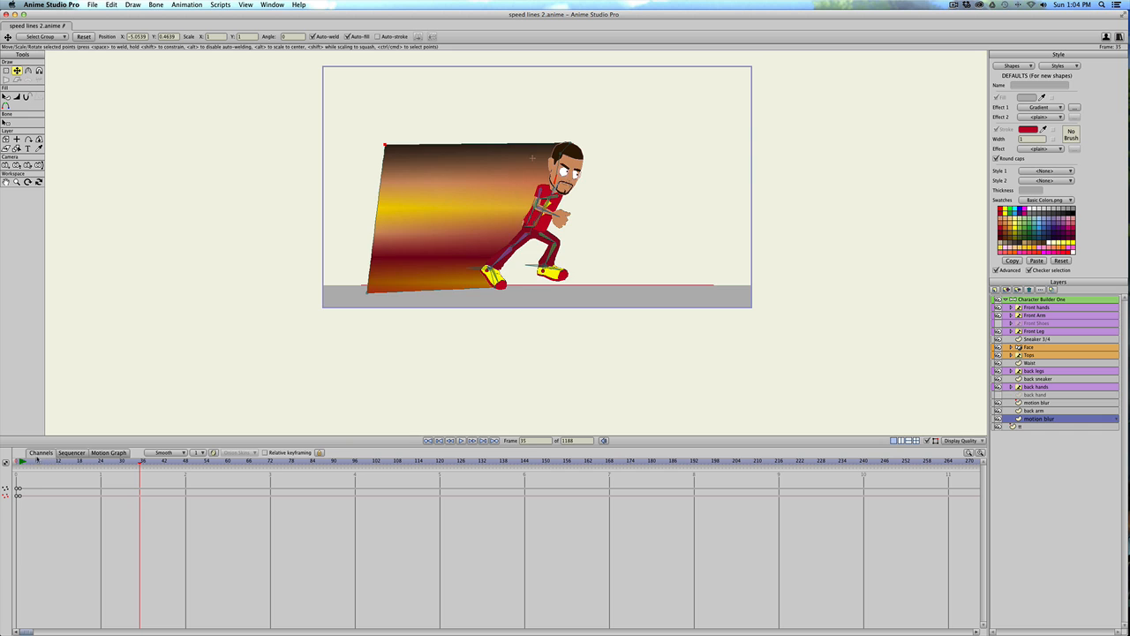
pyautogui.click(65, 477)
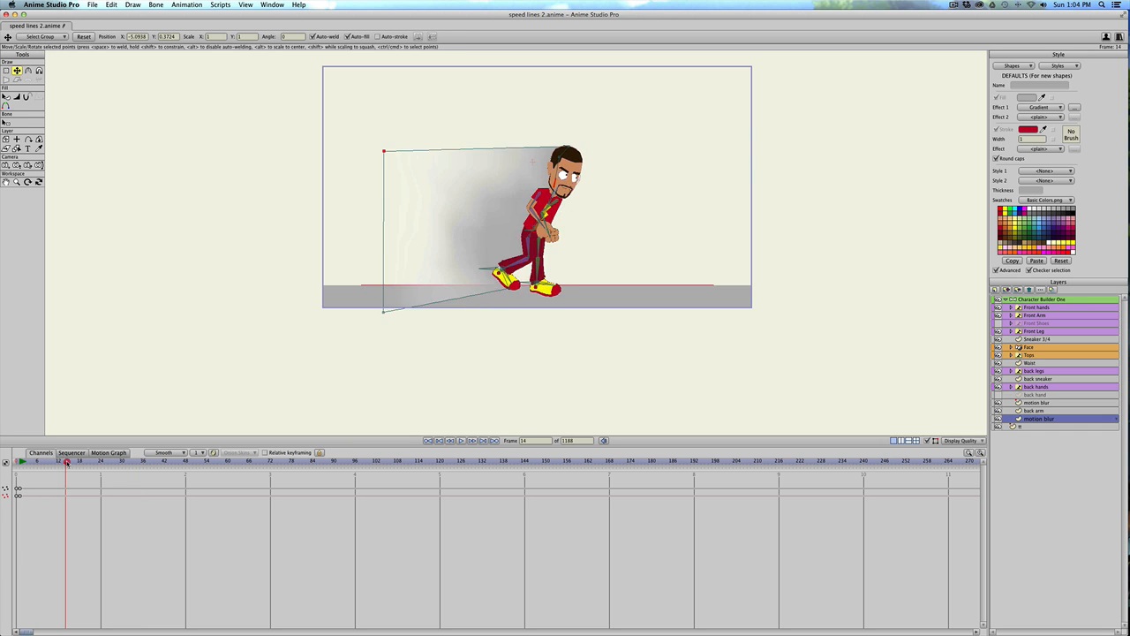
pyautogui.click(94, 473)
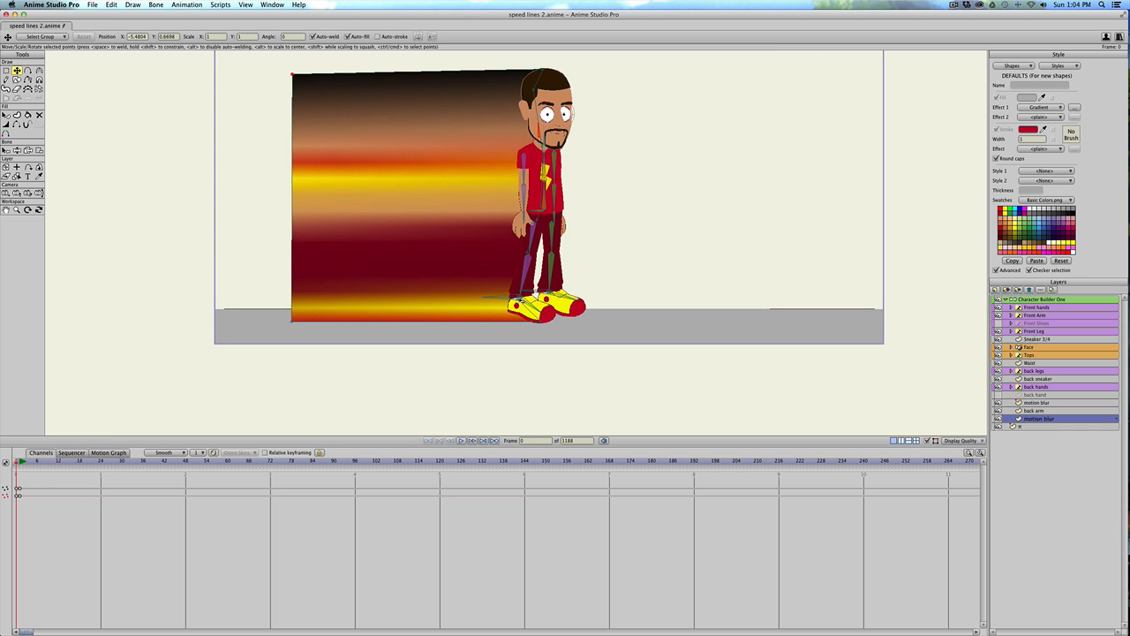
pyautogui.moveTo(498, 273)
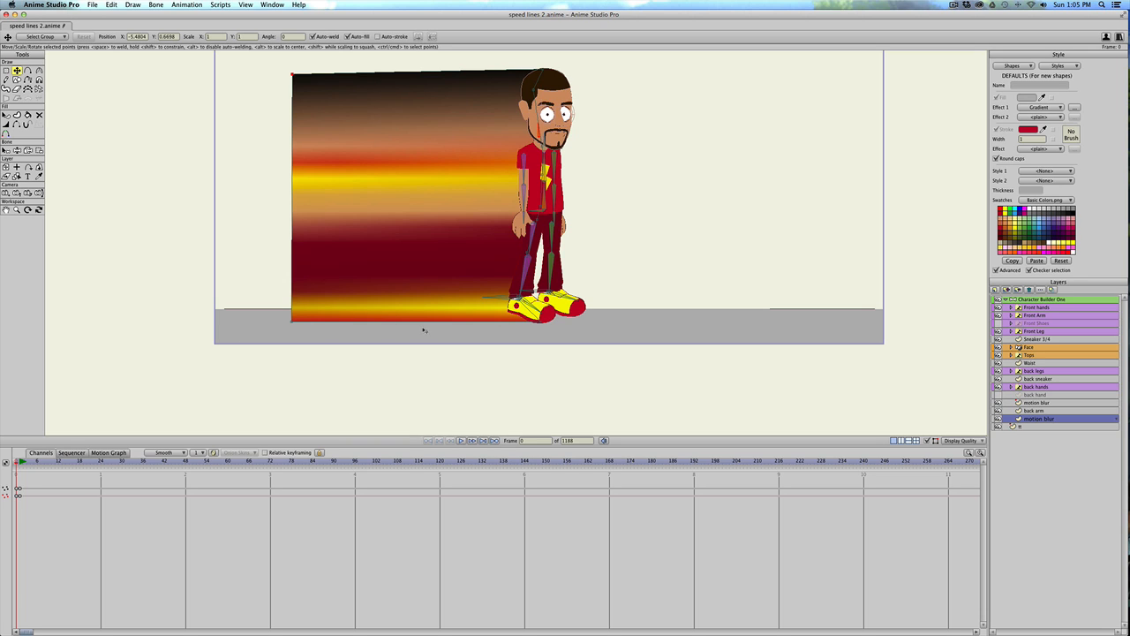
pyautogui.moveTo(491, 339)
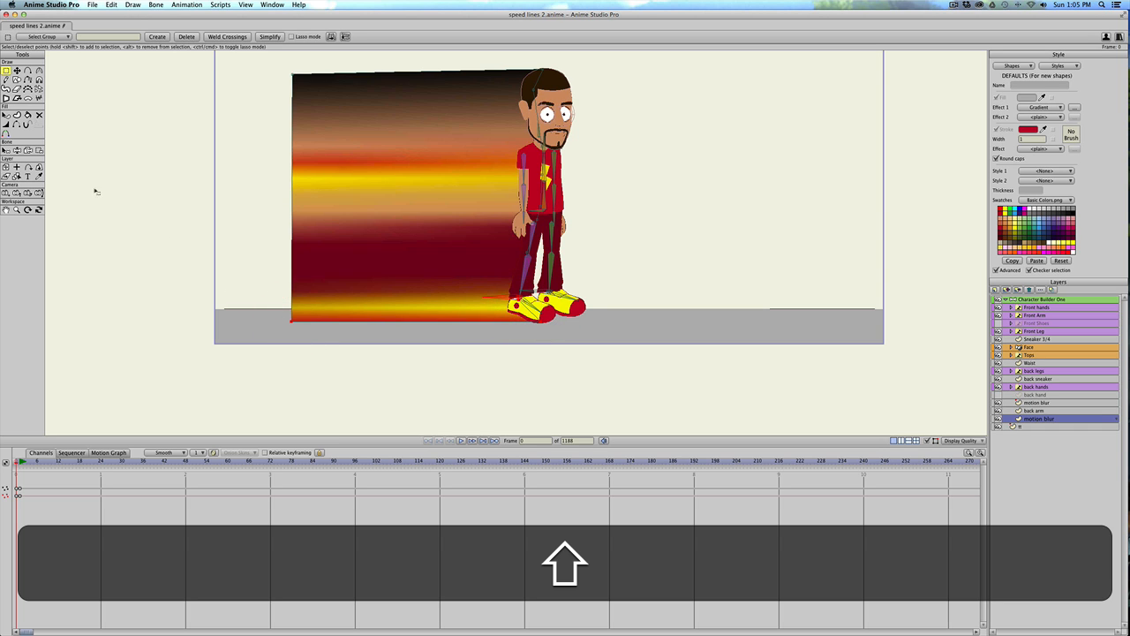
# - Pull the trail's lower corner back up to ground level at frames where it dips below the floor
pyautogui.click(39, 150)
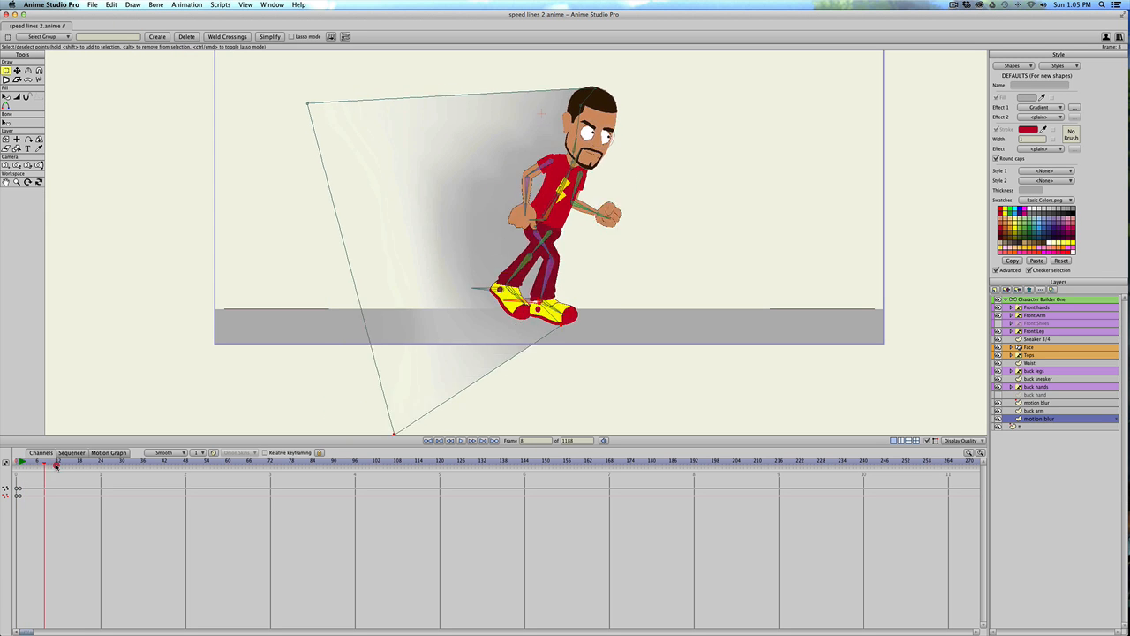
pyautogui.click(43, 477)
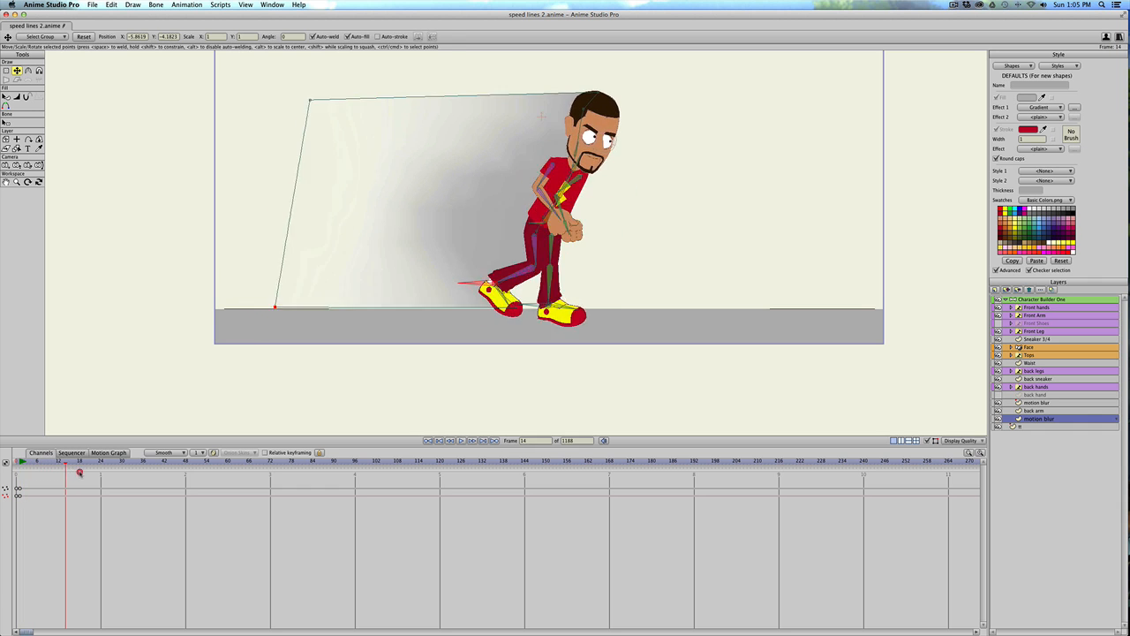
pyautogui.click(353, 479)
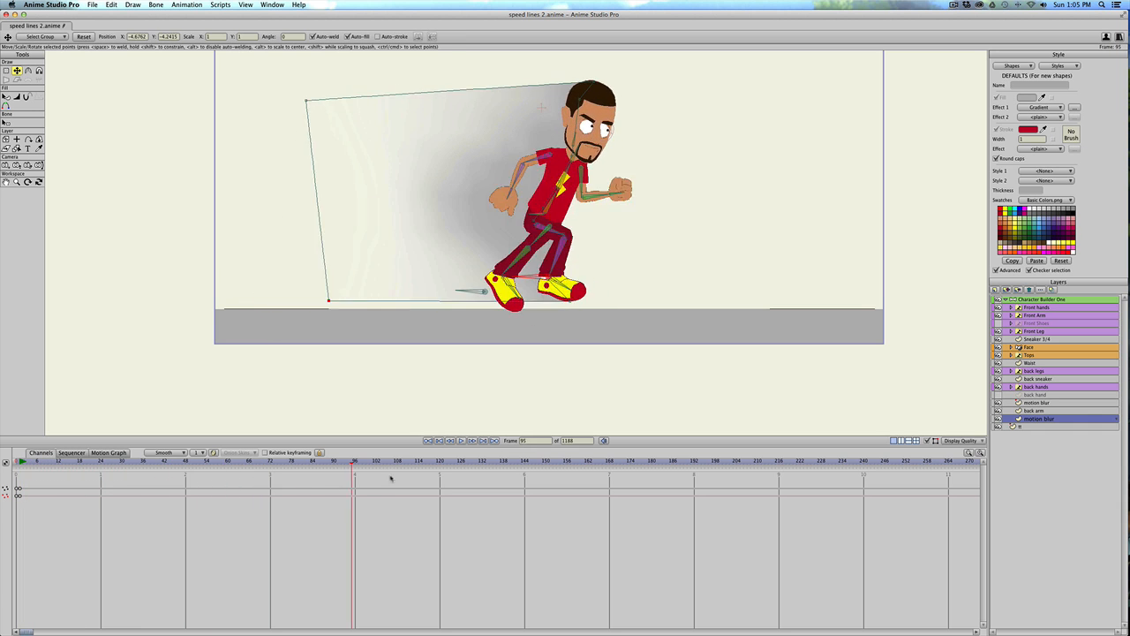
pyautogui.click(120, 474)
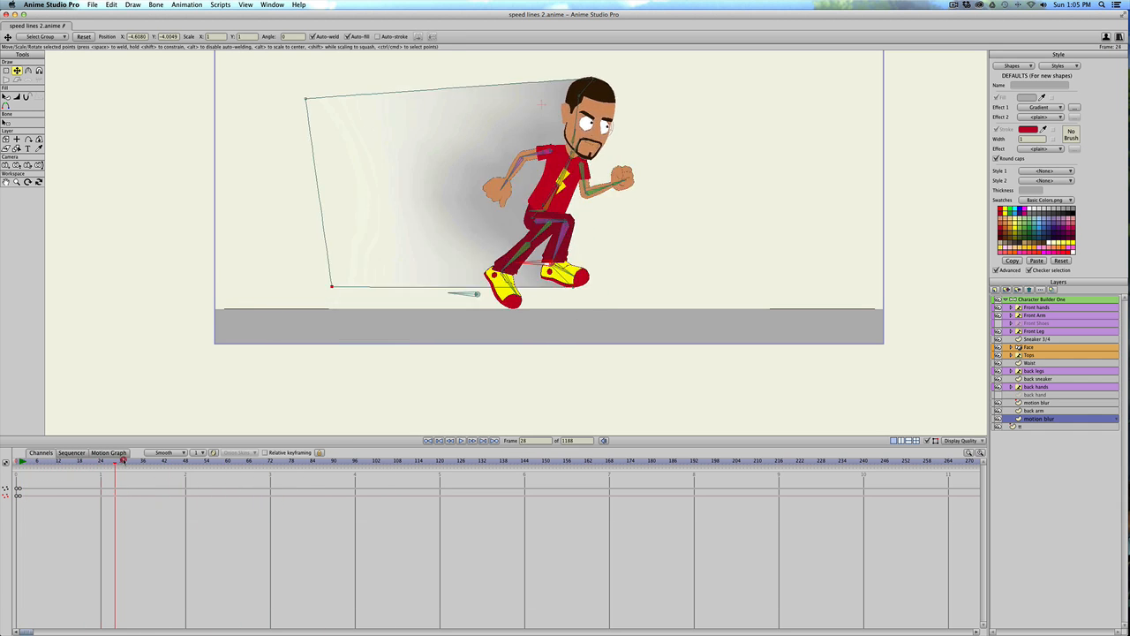
pyautogui.click(187, 463)
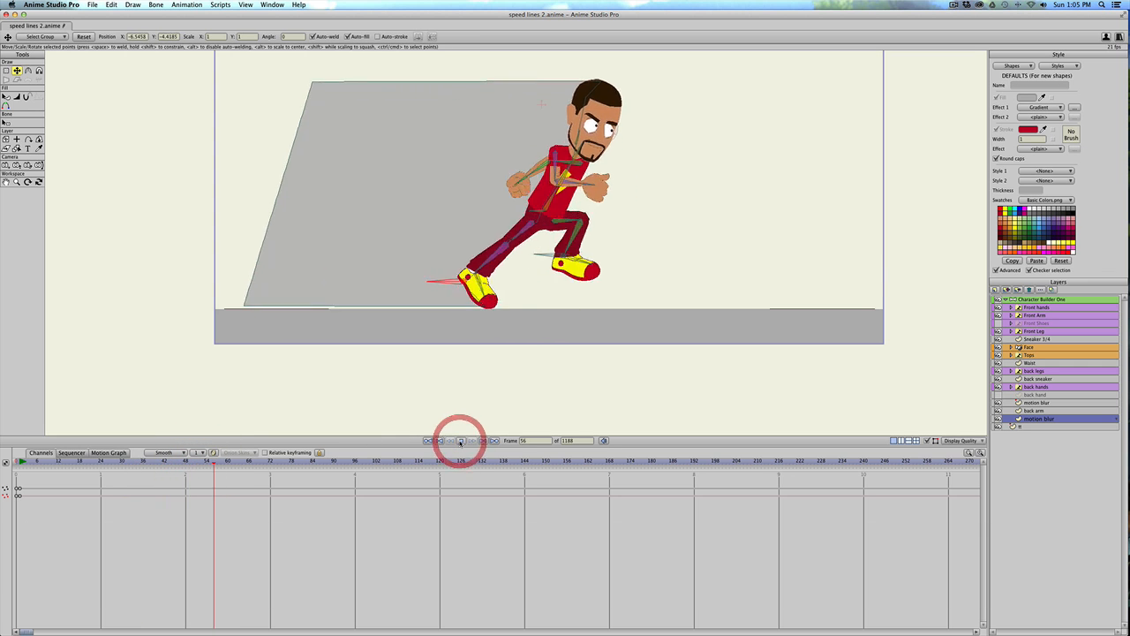
# - Play back the run animation to review the trail, then stop and rewind
pyautogui.click(461, 439)
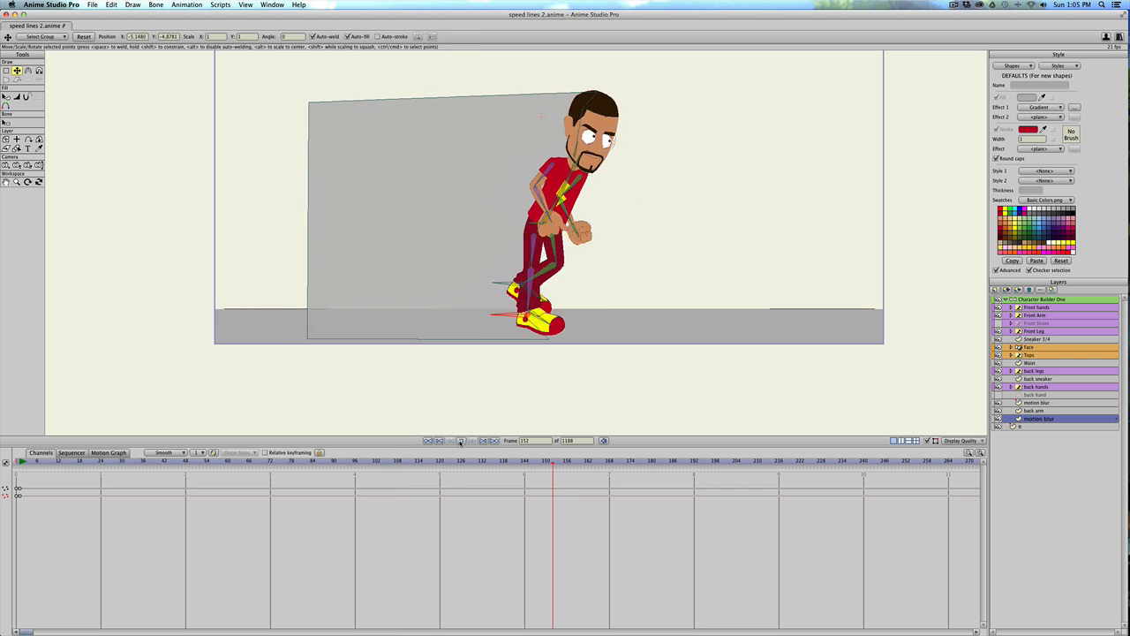
pyautogui.click(460, 439)
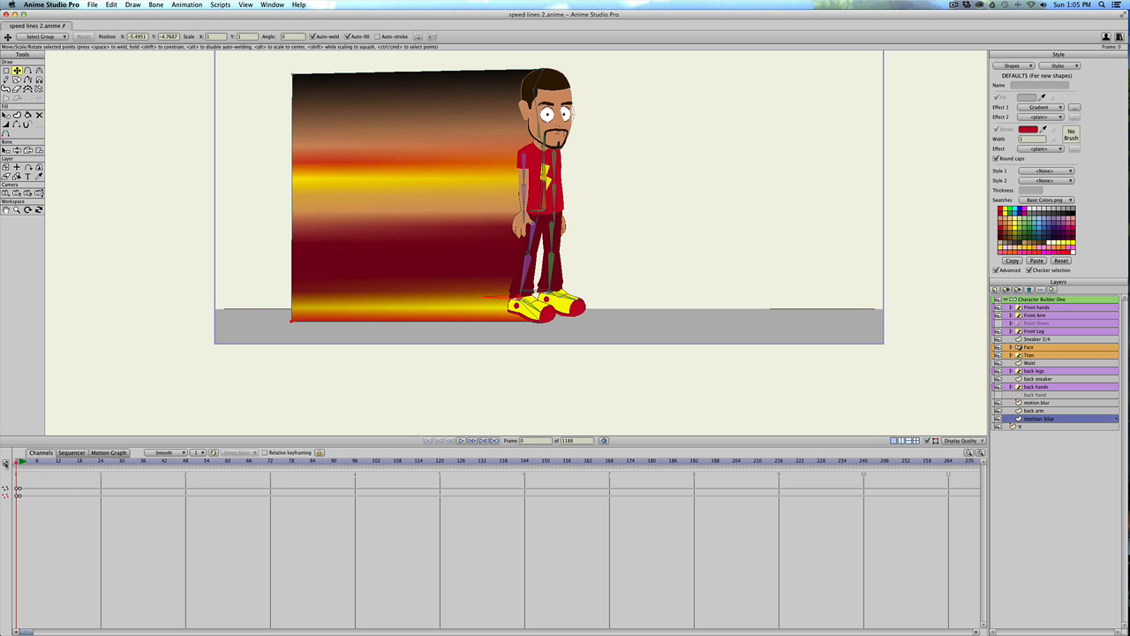
# - Save the speed-trail project as a new file
pyautogui.click(83, 9)
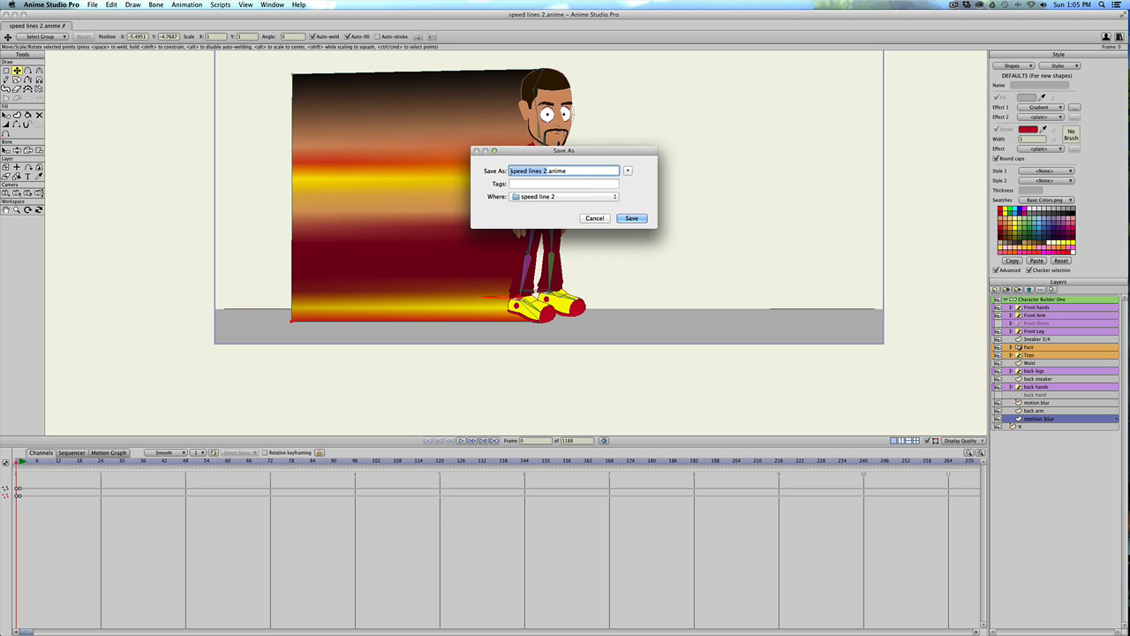
pyautogui.click(632, 219)
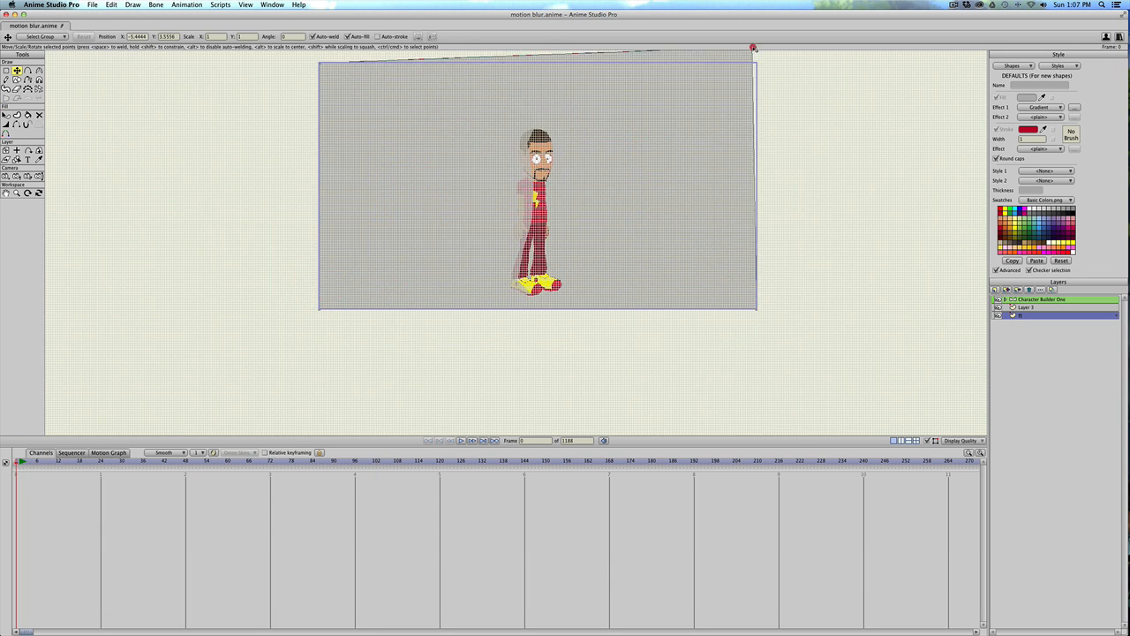